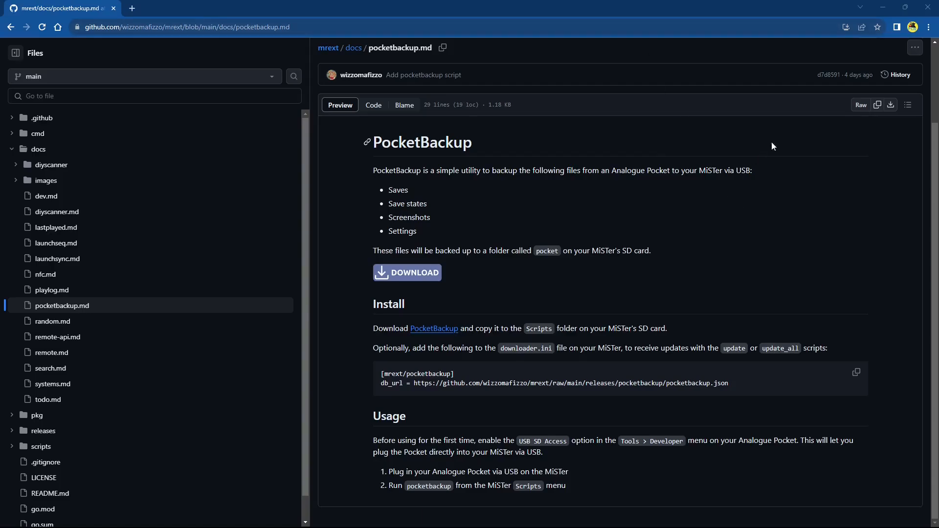
pyautogui.moveTo(781, 144)
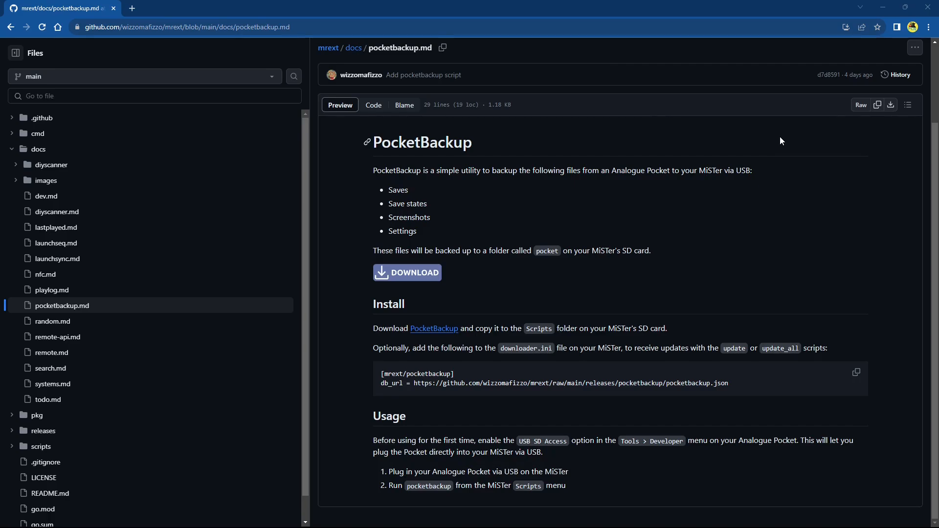
pyautogui.moveTo(741, 152)
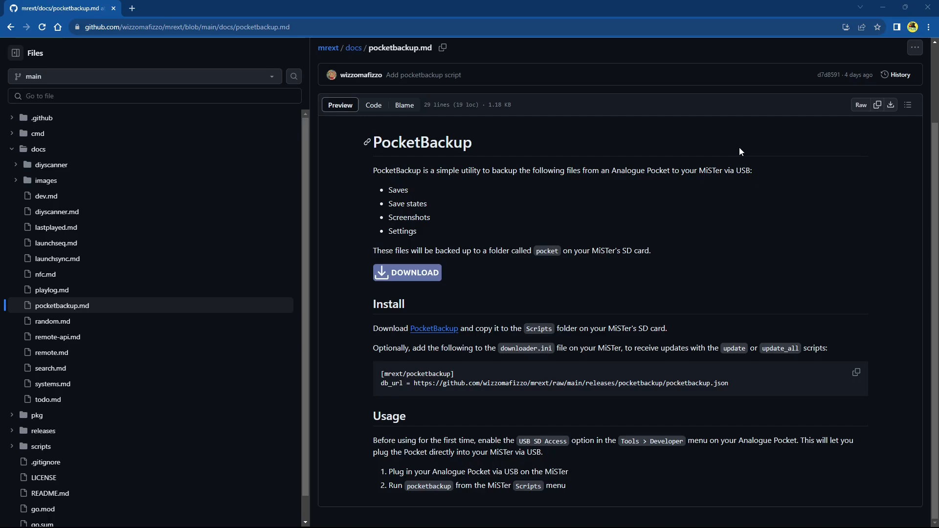
pyautogui.moveTo(400, 181)
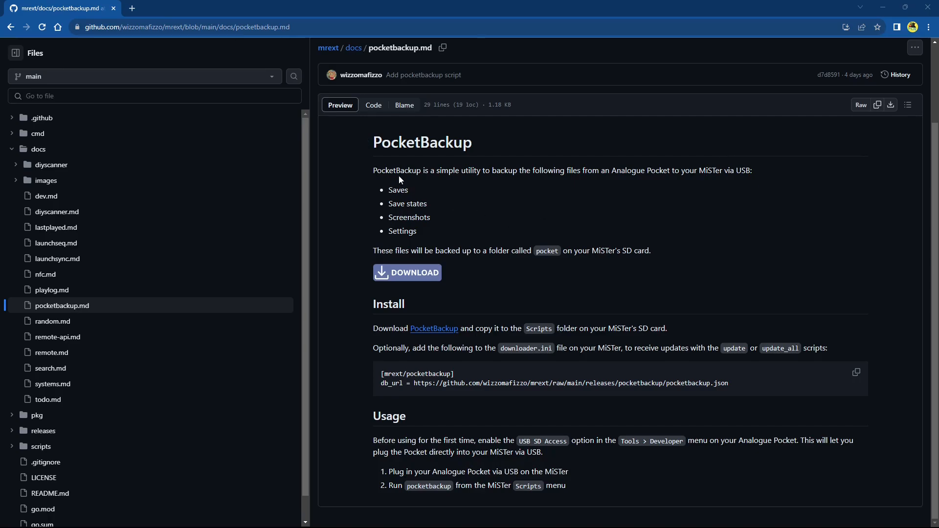
pyautogui.moveTo(413, 180)
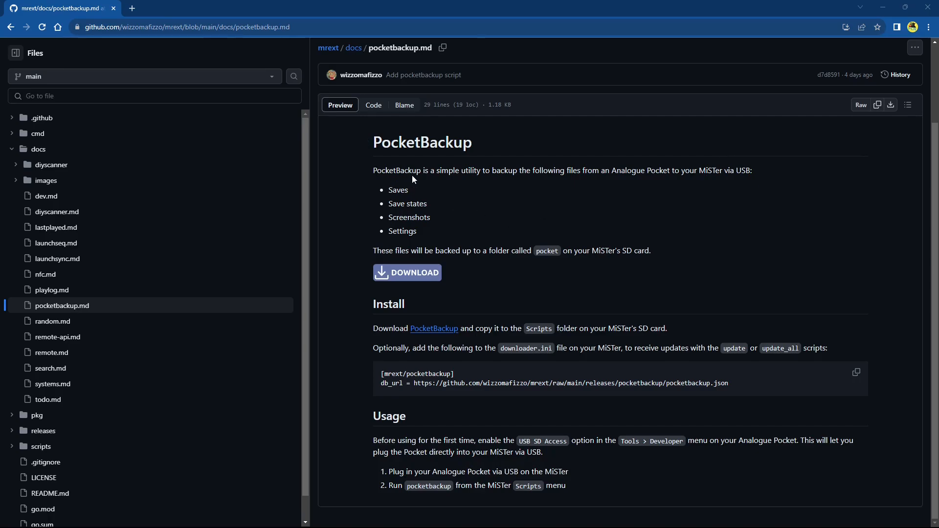
pyautogui.moveTo(427, 166)
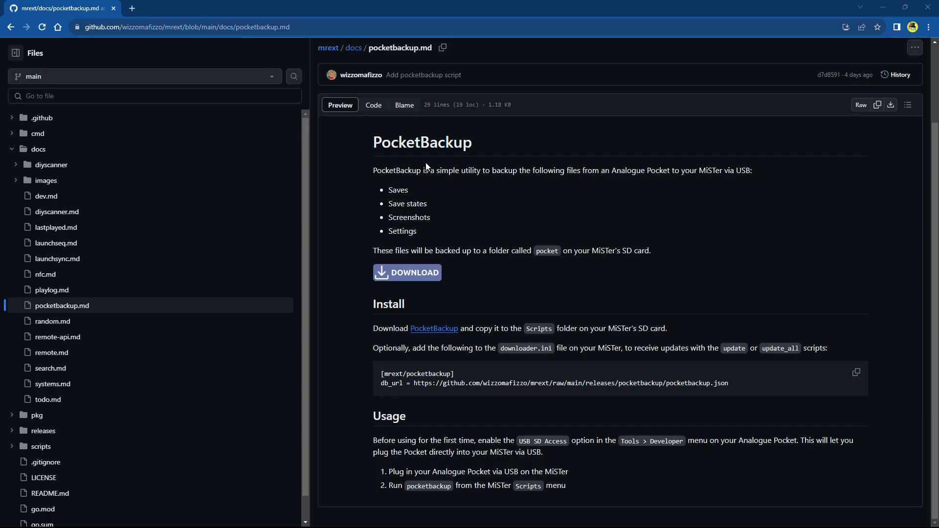
pyautogui.moveTo(484, 165)
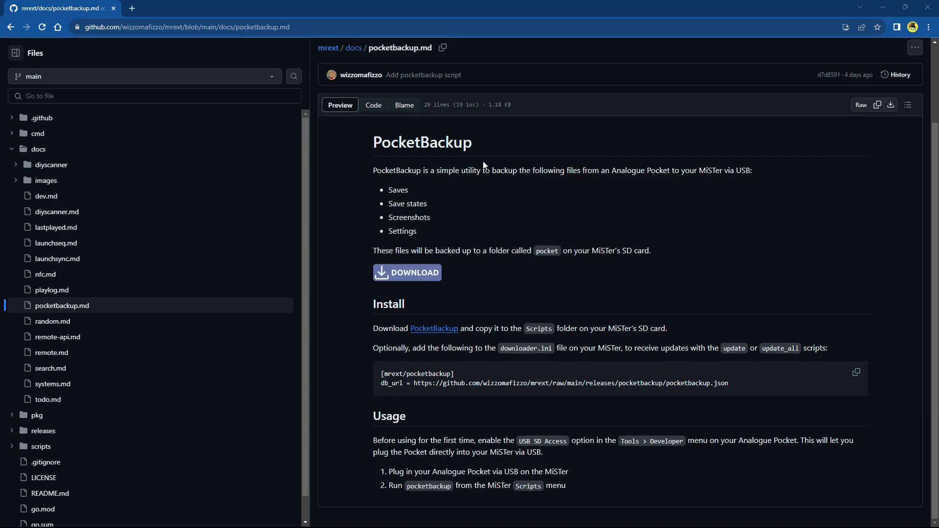
pyautogui.moveTo(546, 163)
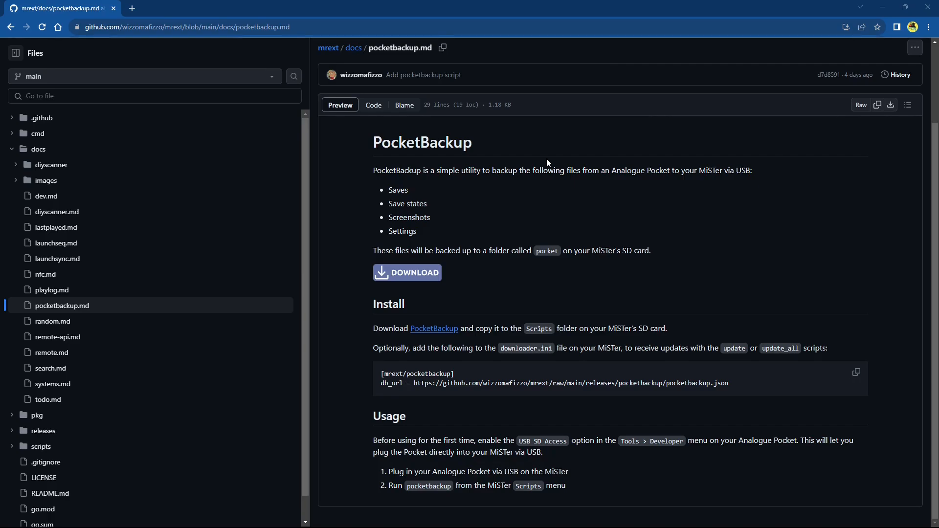
pyautogui.moveTo(554, 162)
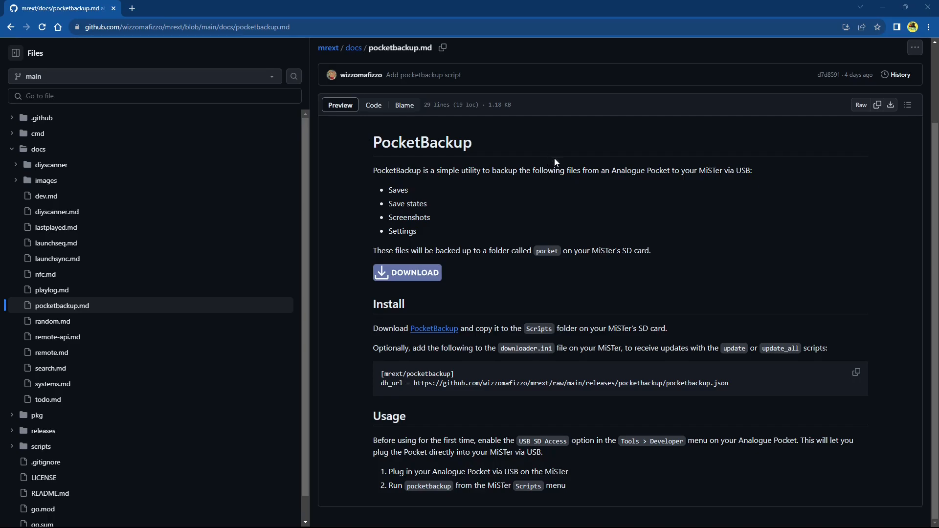
pyautogui.moveTo(814, 194)
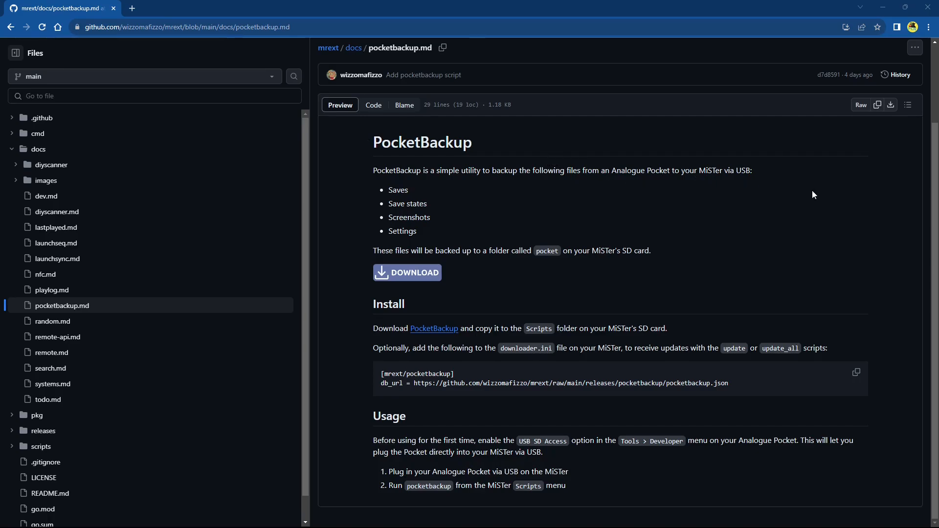
pyautogui.moveTo(701, 169)
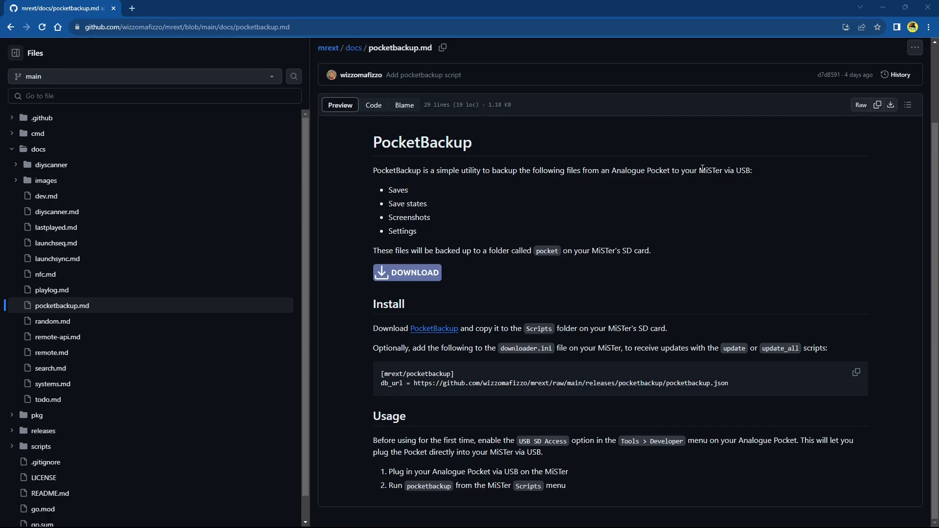
pyautogui.moveTo(727, 182)
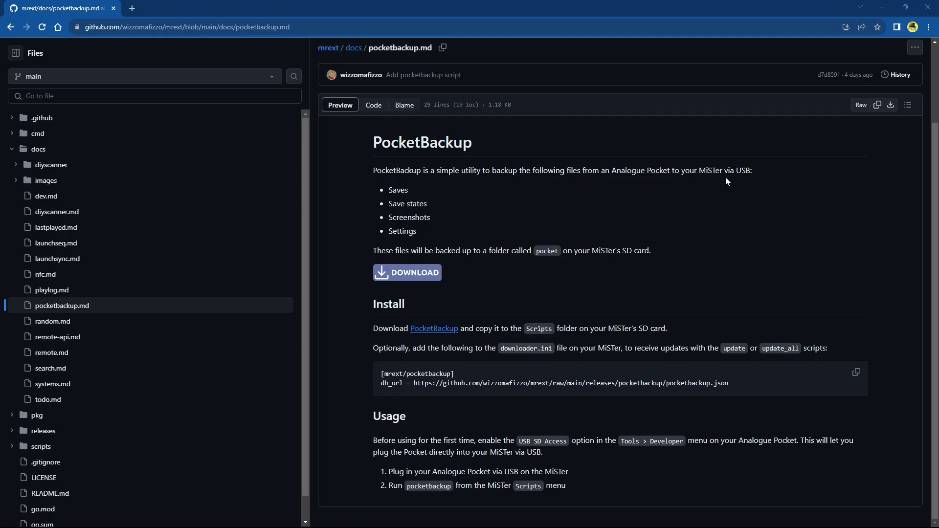
pyautogui.moveTo(654, 164)
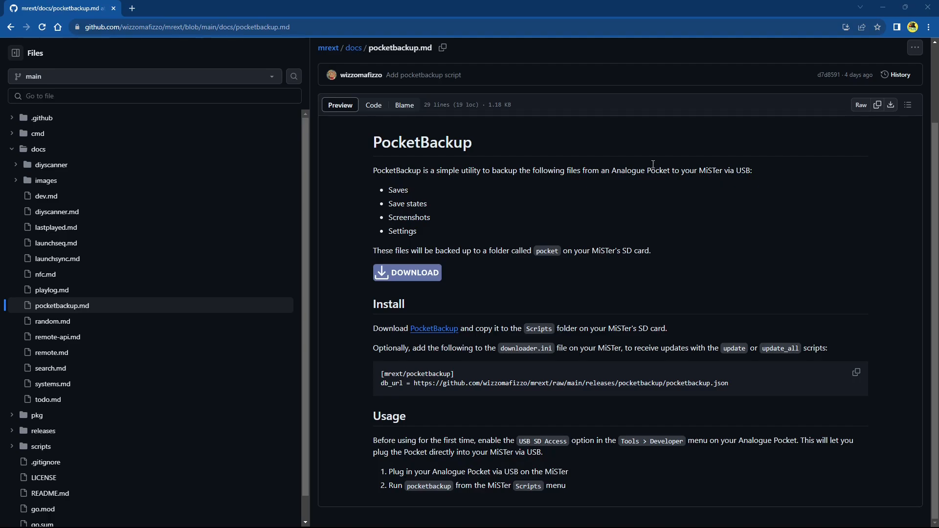
pyautogui.moveTo(491, 171)
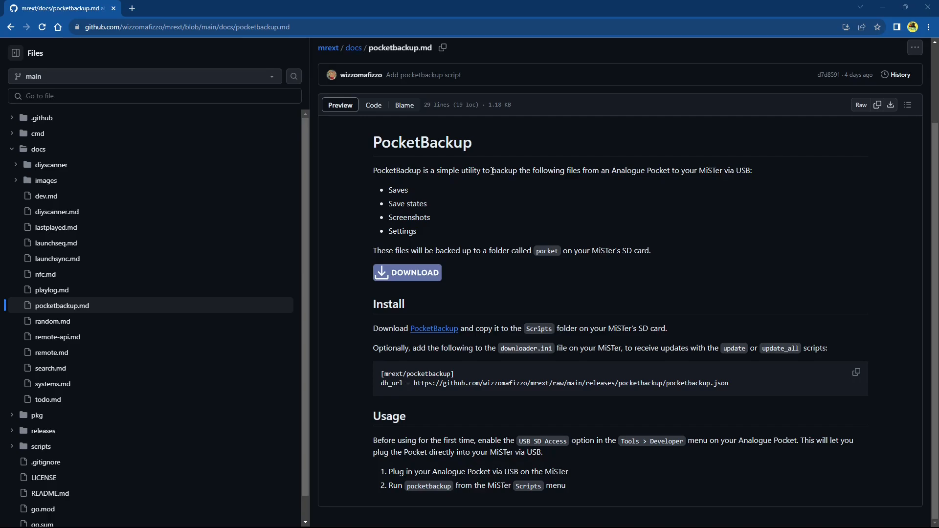
pyautogui.moveTo(496, 206)
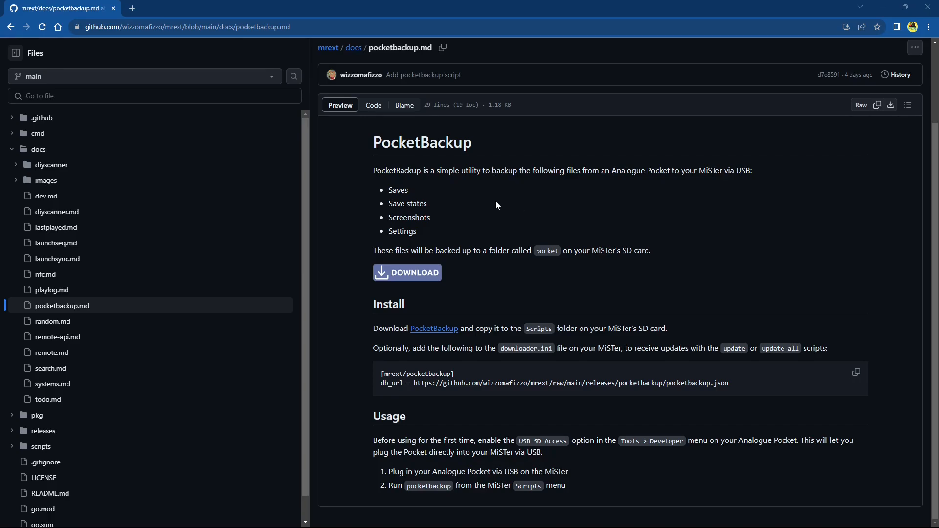
pyautogui.moveTo(525, 192)
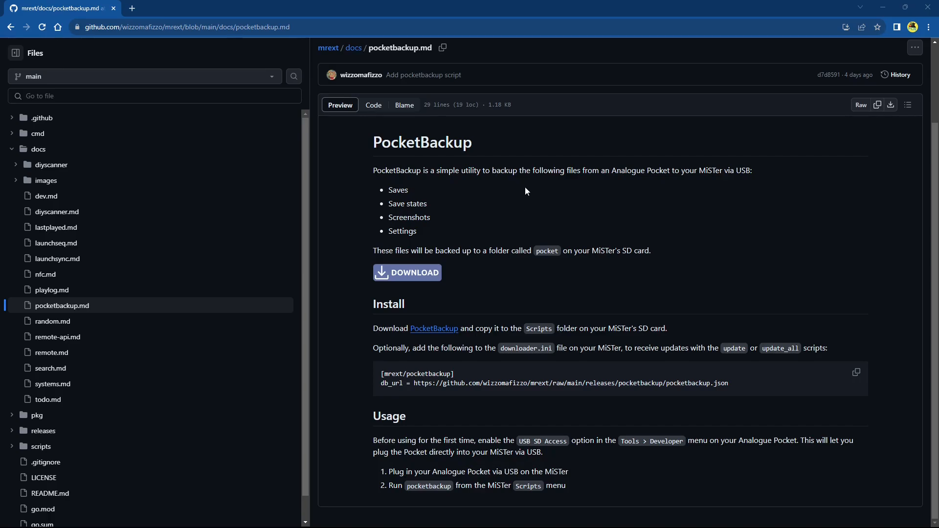
pyautogui.moveTo(653, 196)
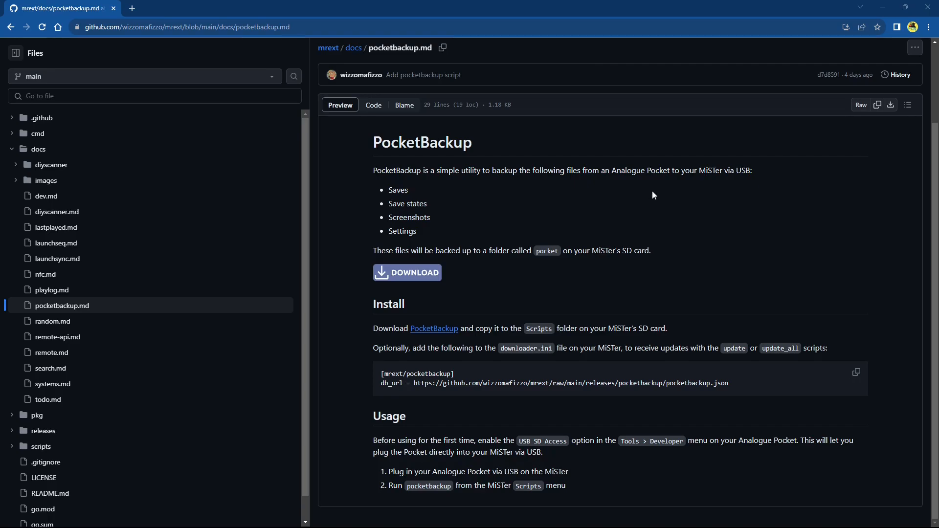
pyautogui.moveTo(771, 199)
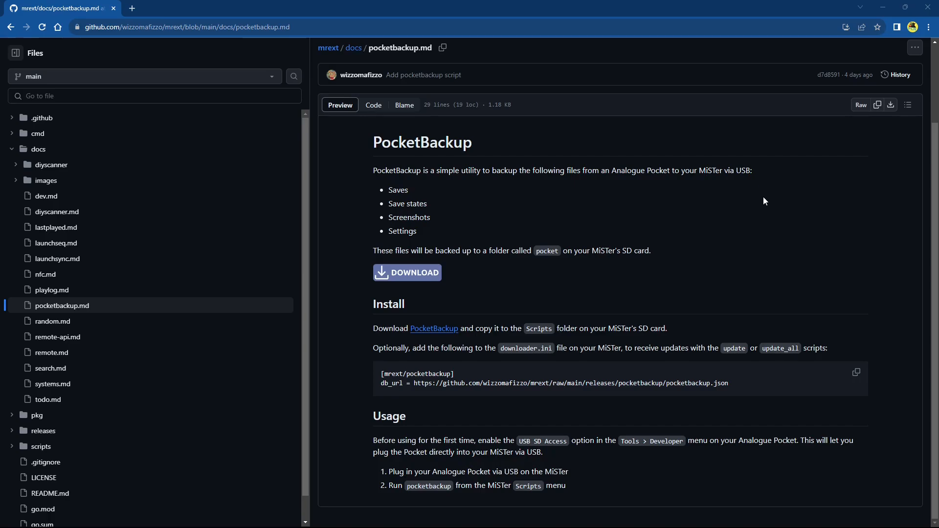
pyautogui.moveTo(730, 203)
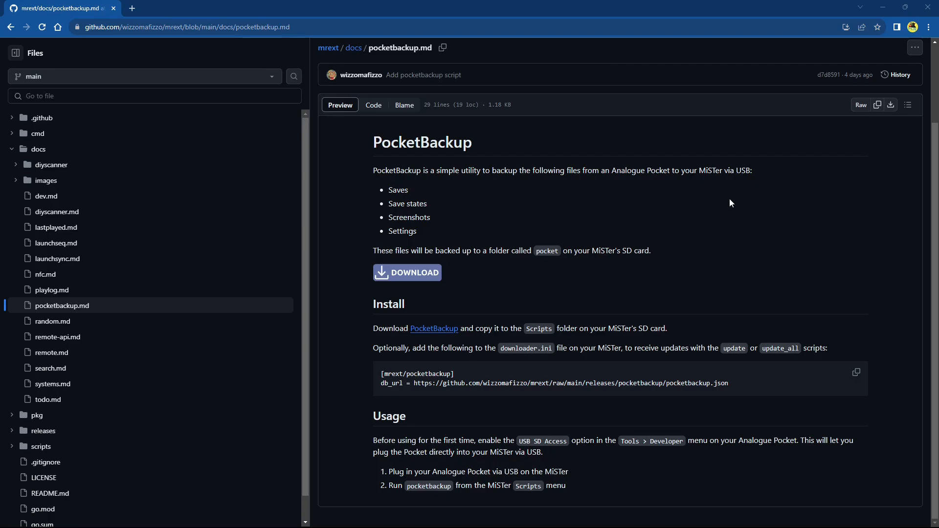
pyautogui.moveTo(620, 205)
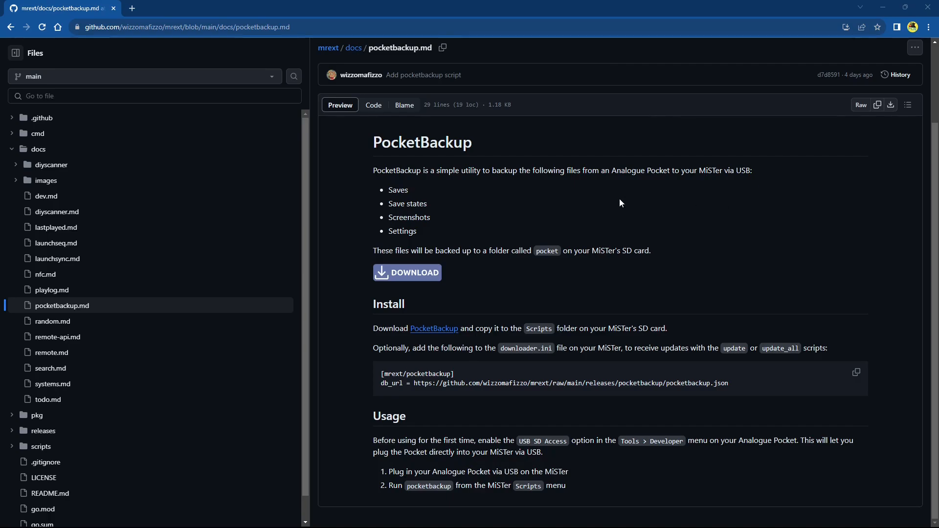
pyautogui.moveTo(457, 174)
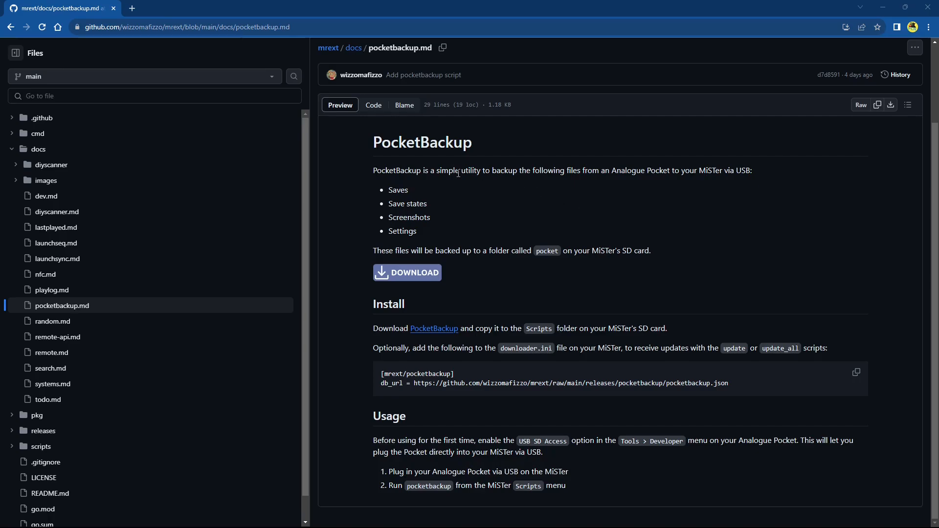
pyautogui.moveTo(451, 204)
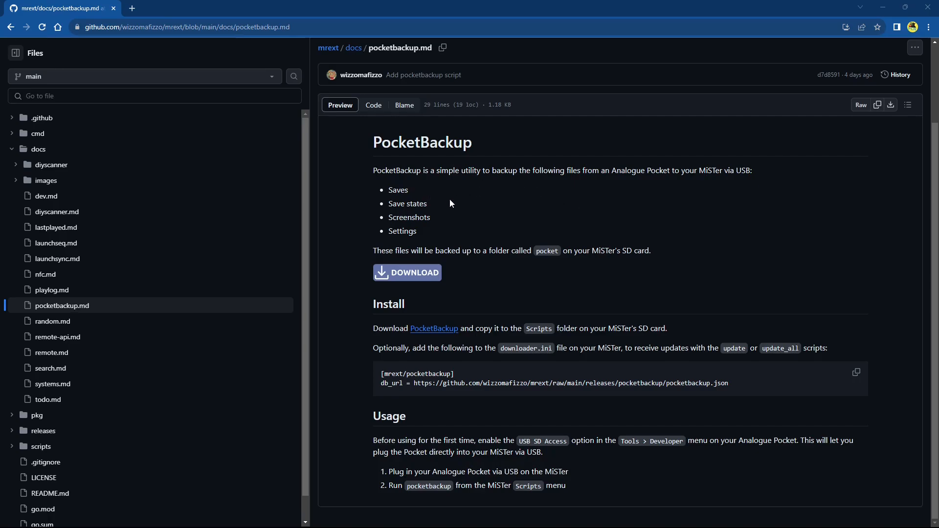
pyautogui.moveTo(486, 228)
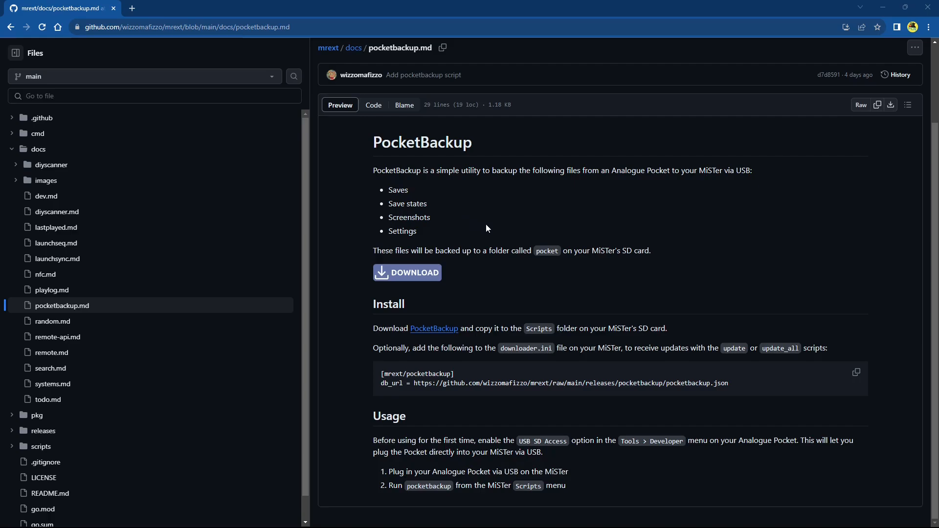
pyautogui.moveTo(386, 253)
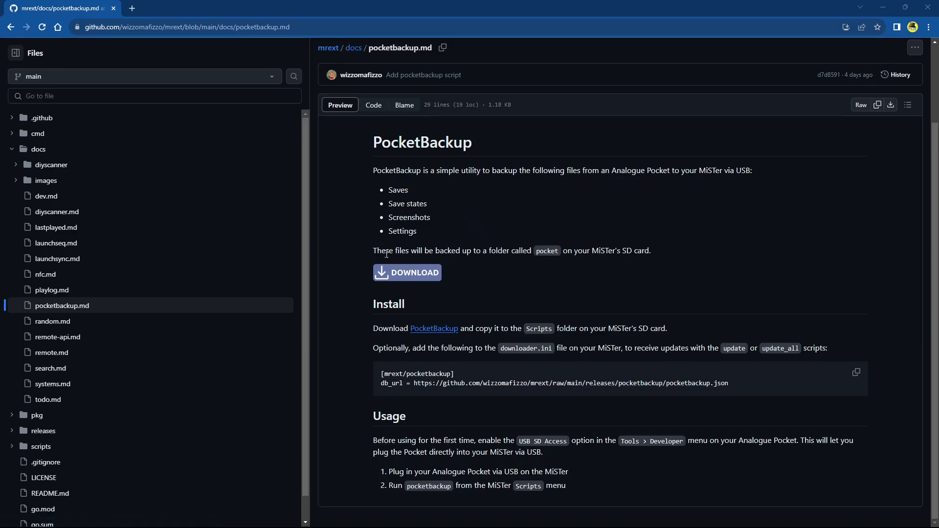
pyautogui.moveTo(475, 262)
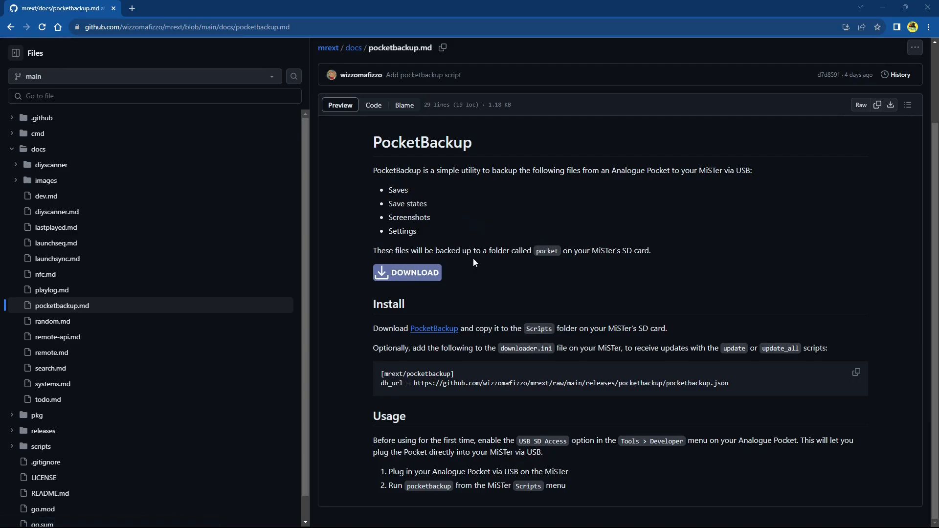
pyautogui.moveTo(559, 262)
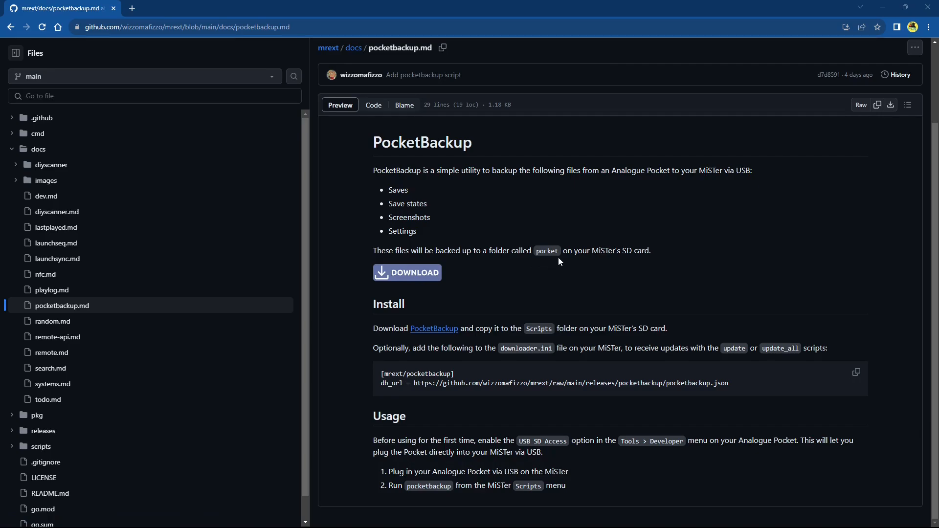
pyautogui.moveTo(591, 264)
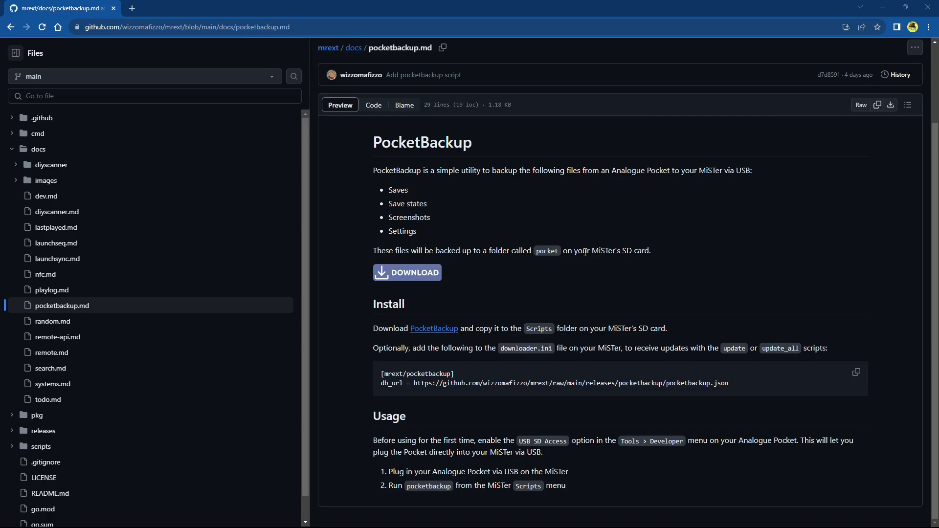
pyautogui.moveTo(588, 252)
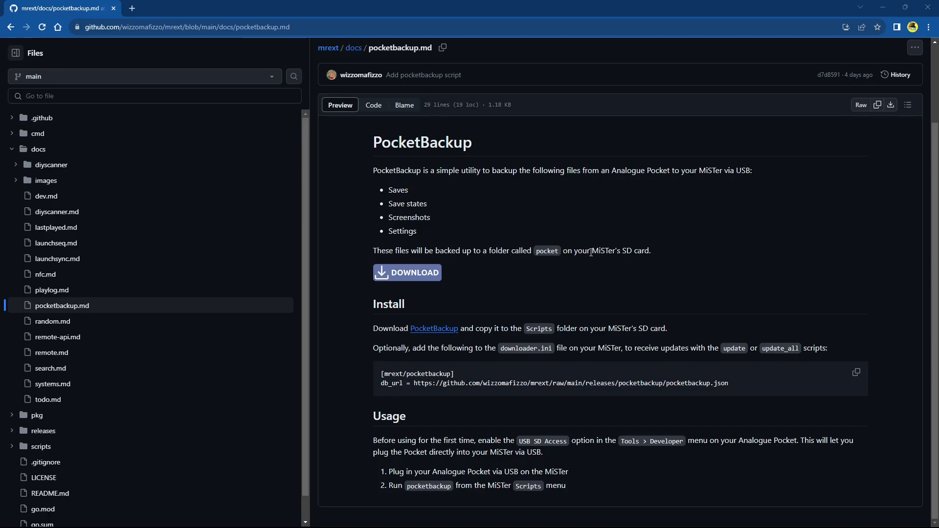
pyautogui.moveTo(425, 273)
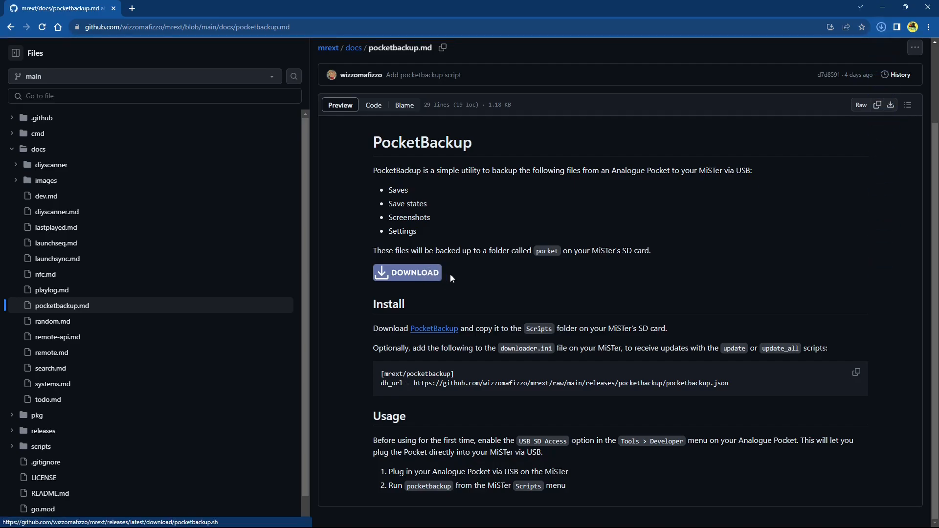
pyautogui.click(407, 273)
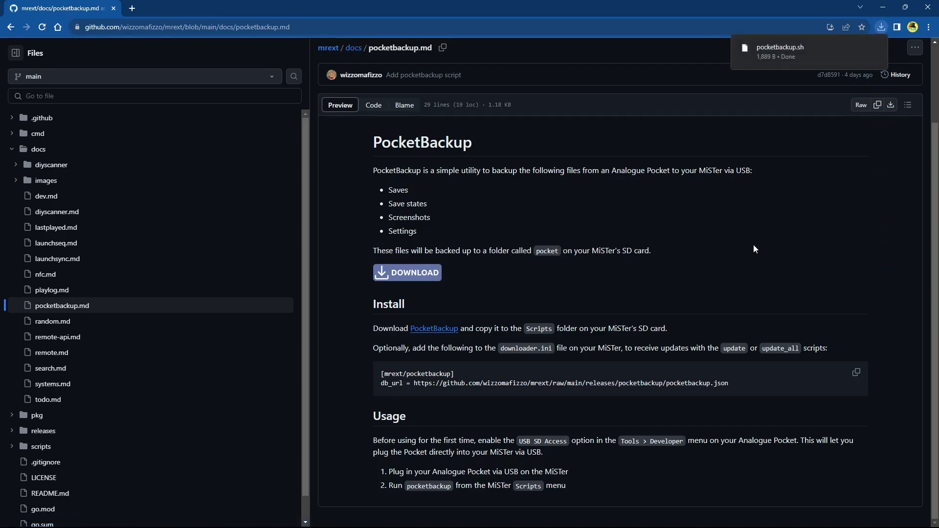
pyautogui.moveTo(425, 310)
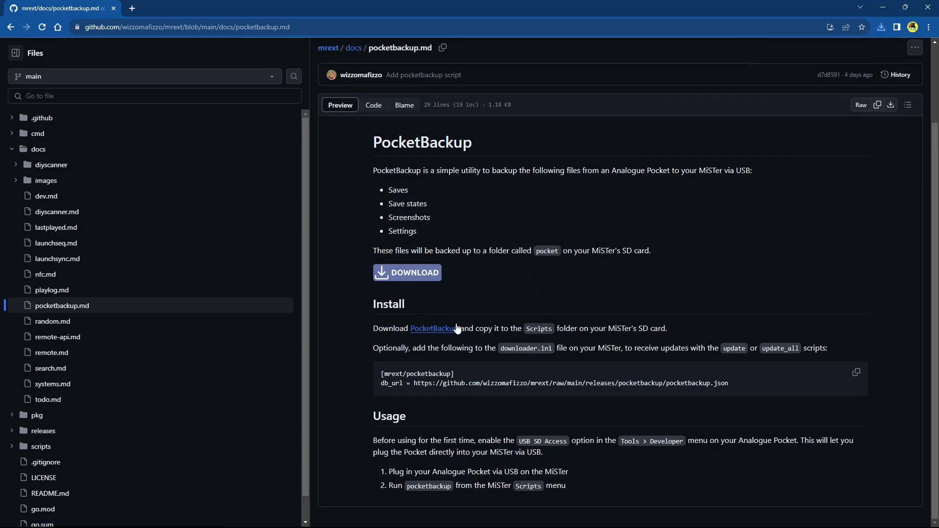
pyautogui.moveTo(668, 284)
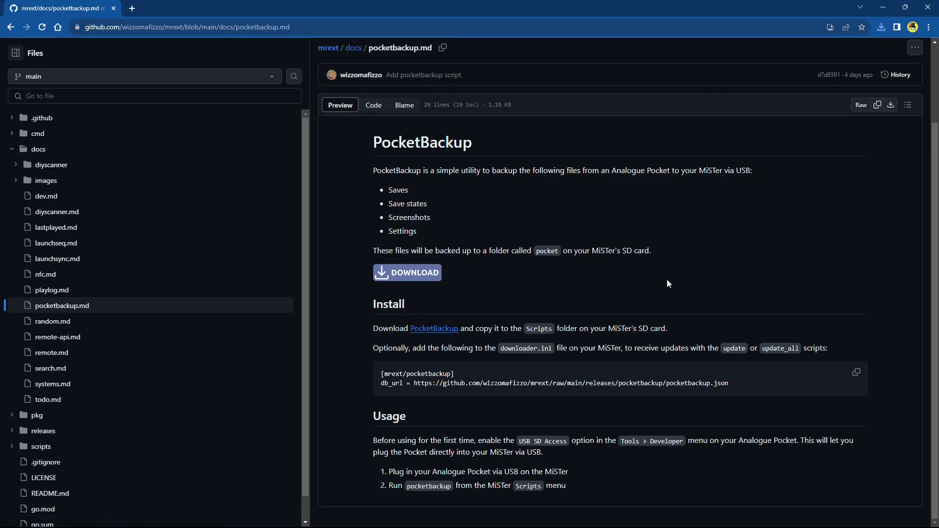
pyautogui.moveTo(509, 330)
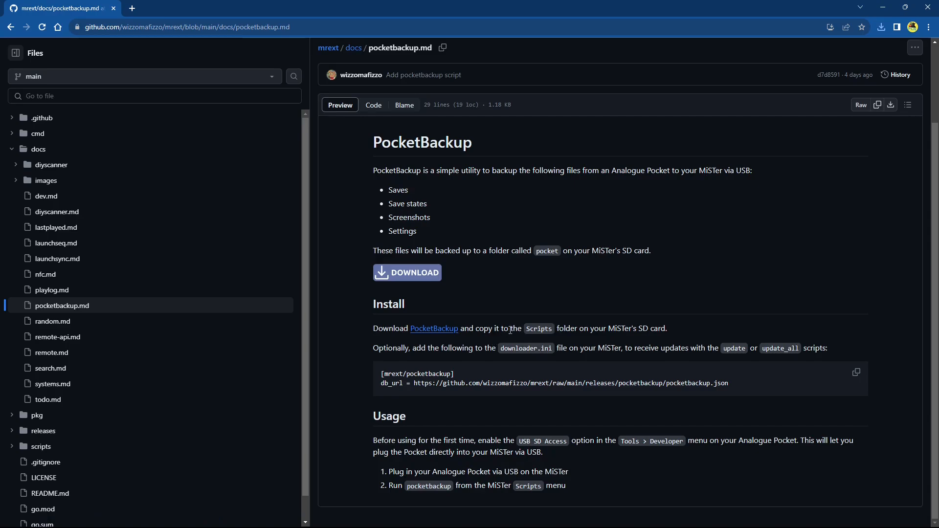
pyautogui.moveTo(488, 338)
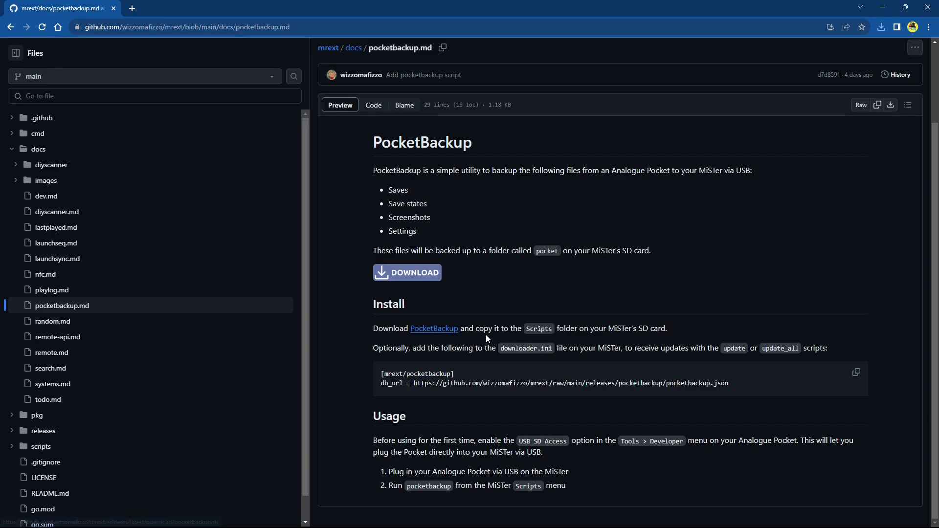
pyautogui.moveTo(668, 289)
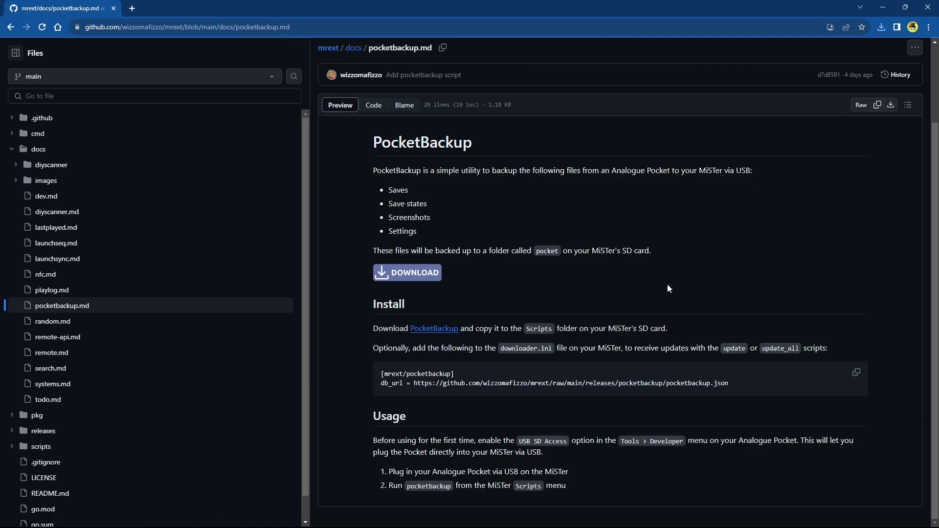
pyautogui.moveTo(693, 294)
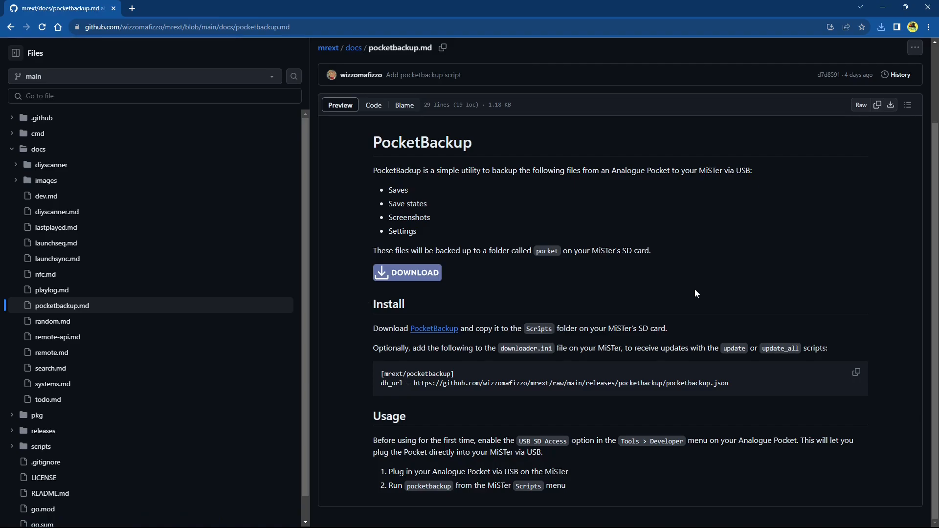
pyautogui.moveTo(705, 291)
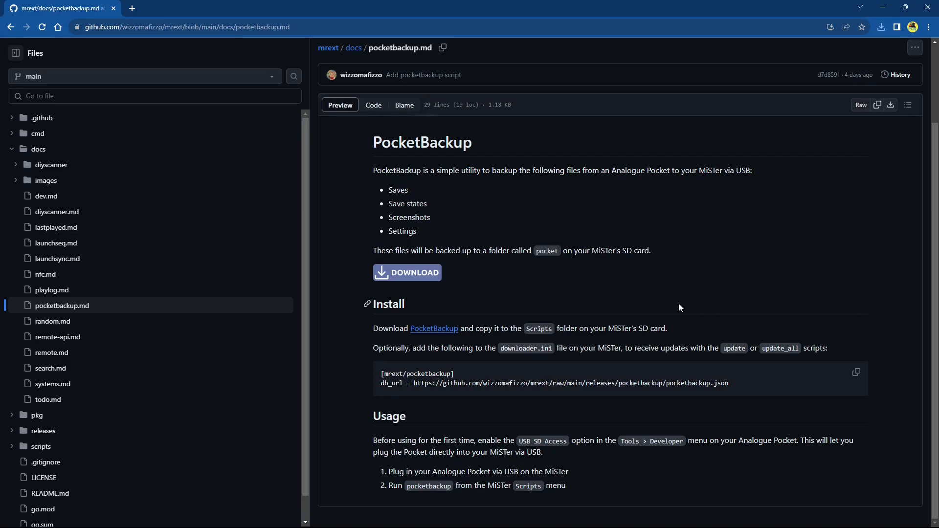
pyautogui.moveTo(660, 291)
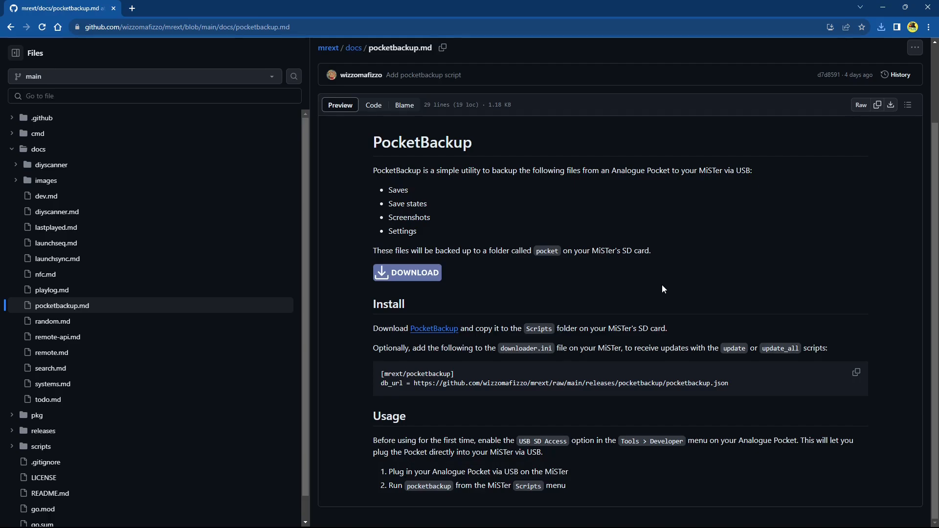
pyautogui.moveTo(646, 295)
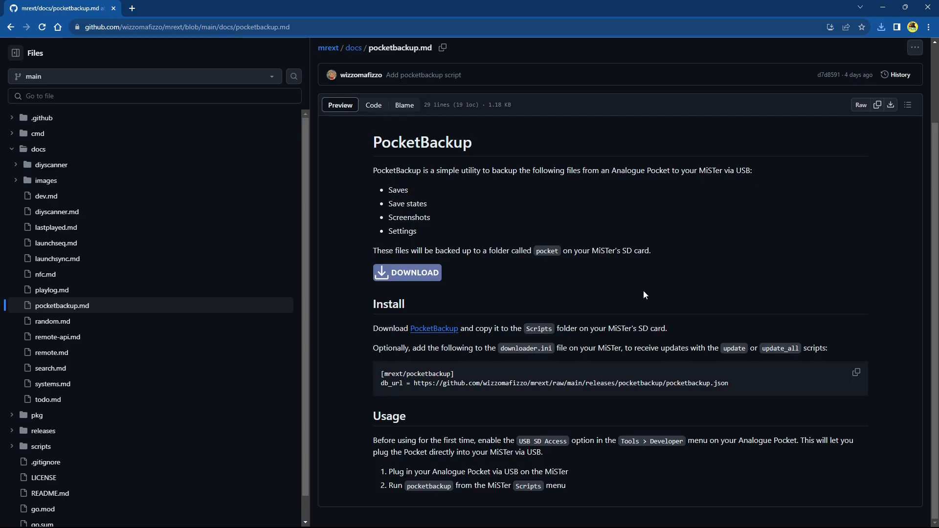
pyautogui.moveTo(652, 296)
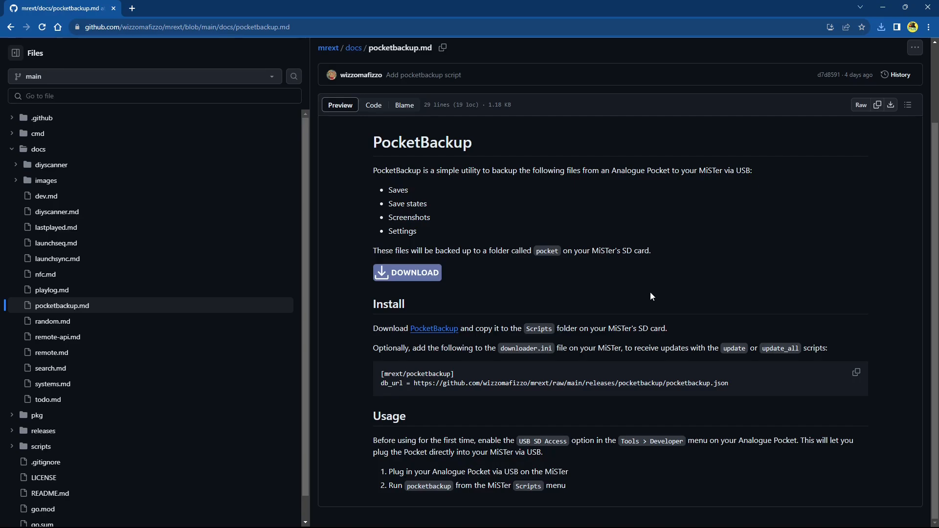
pyautogui.moveTo(578, 325)
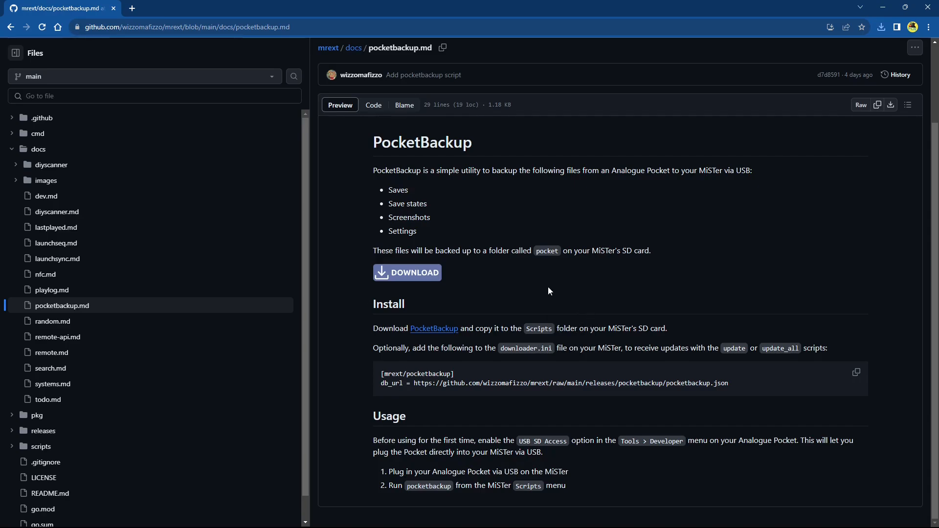
pyautogui.moveTo(519, 362)
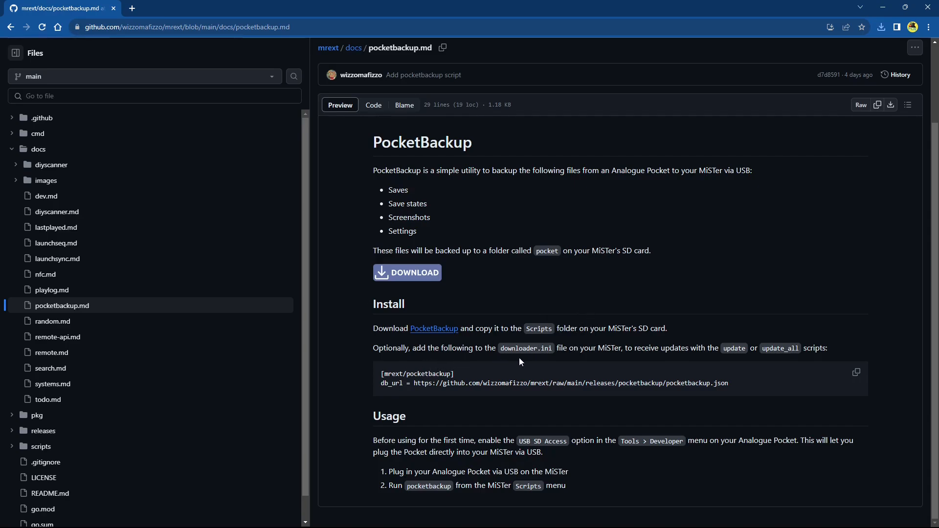
pyautogui.moveTo(580, 358)
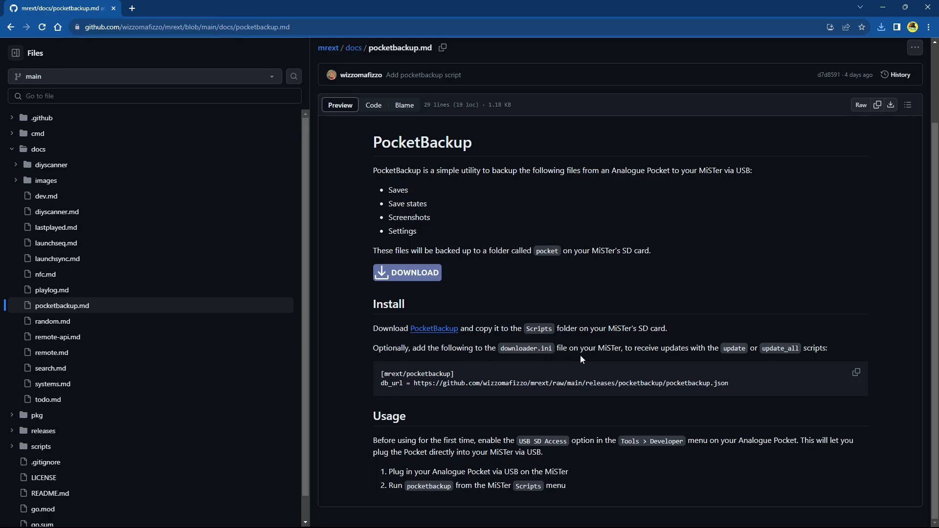
pyautogui.moveTo(698, 362)
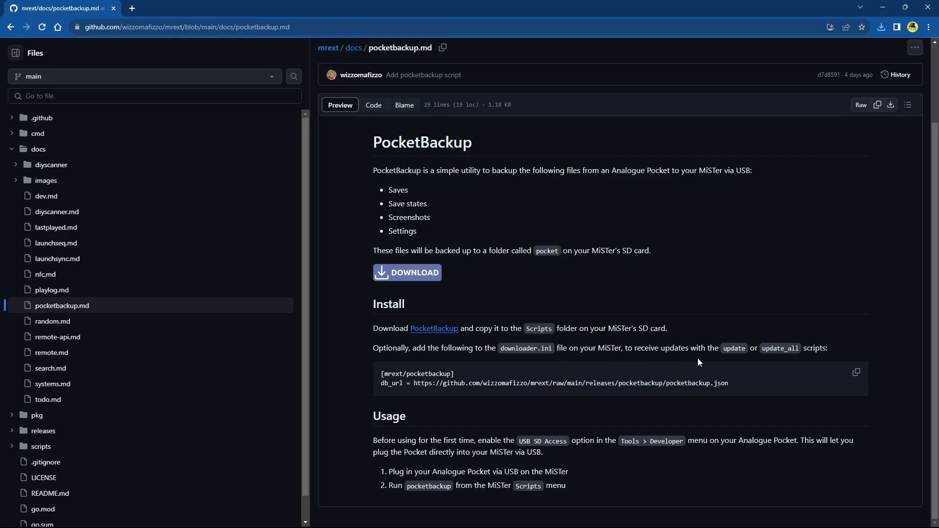
pyautogui.moveTo(835, 355)
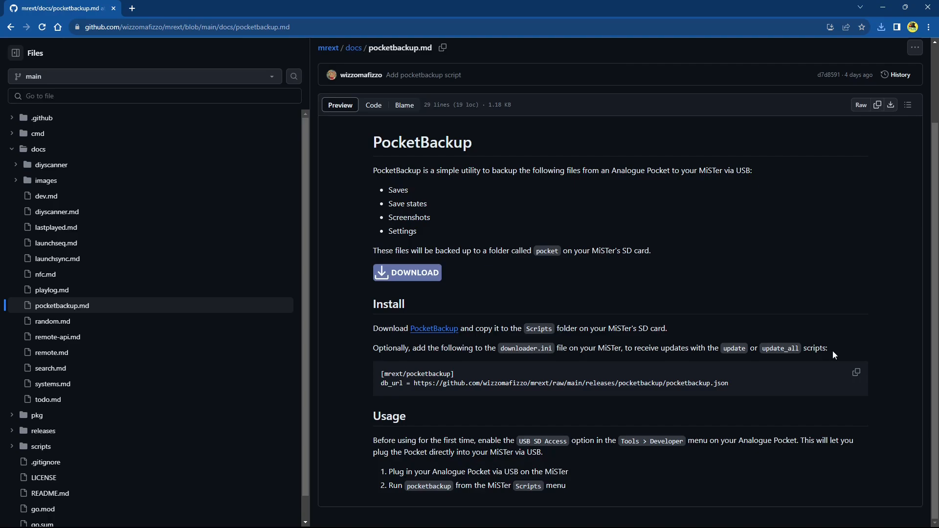
pyautogui.moveTo(849, 346)
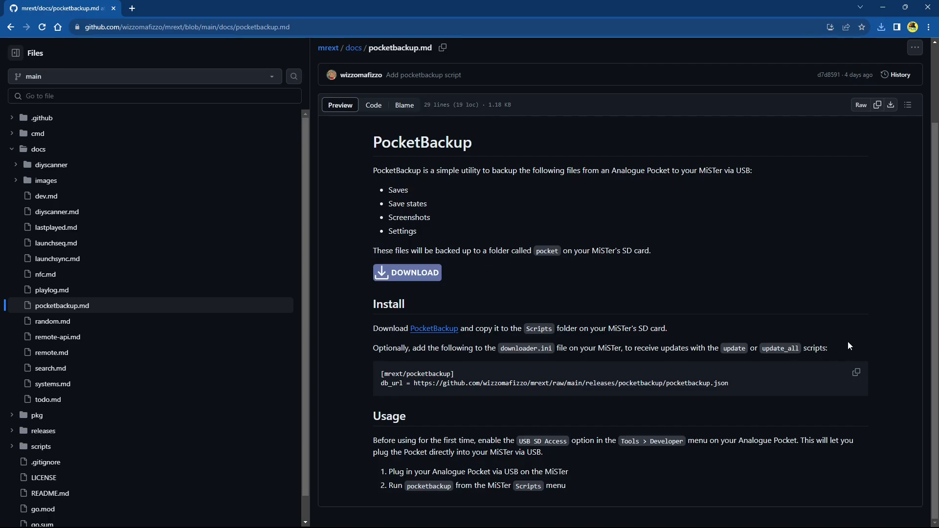
pyautogui.moveTo(562, 349)
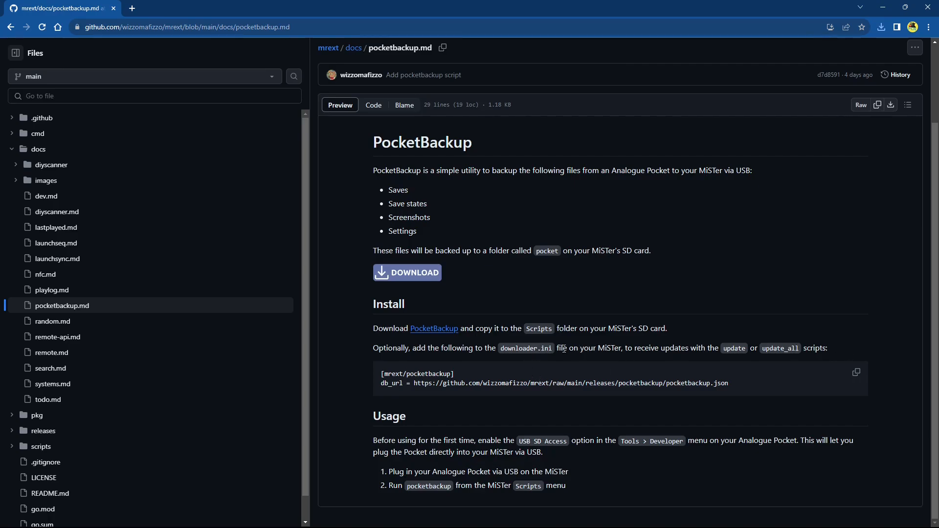
pyautogui.moveTo(554, 349)
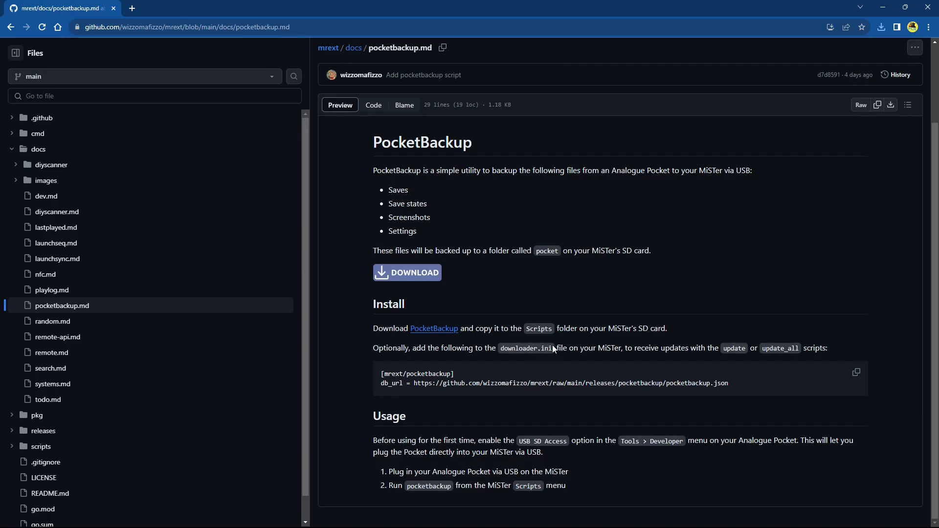
pyautogui.moveTo(832, 341)
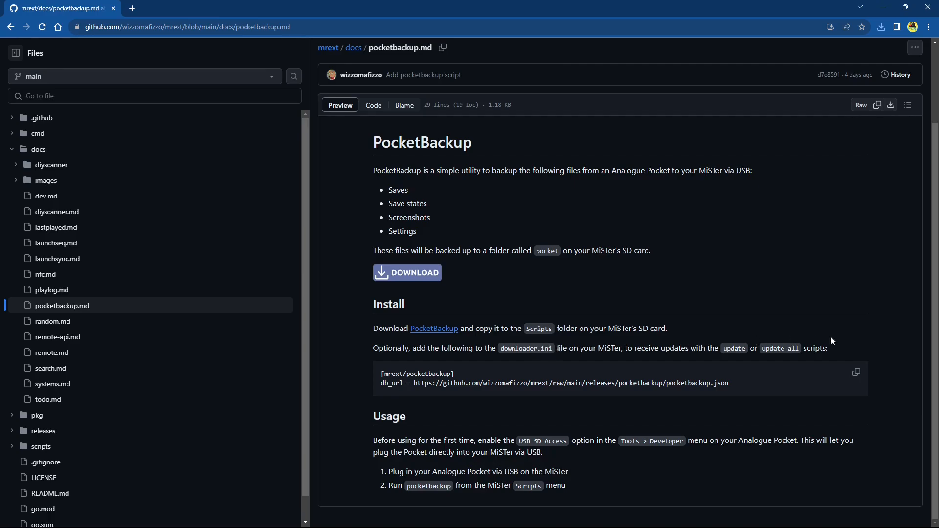
pyautogui.moveTo(842, 354)
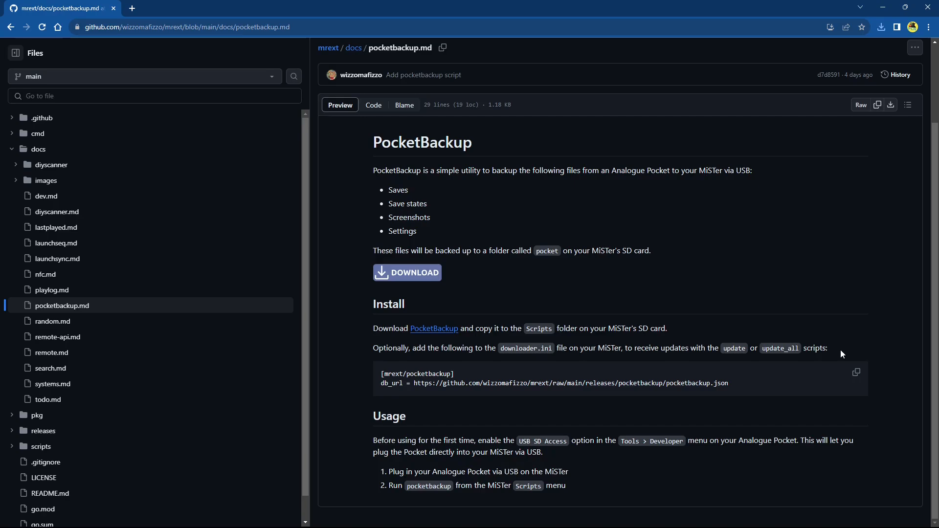
pyautogui.moveTo(838, 362)
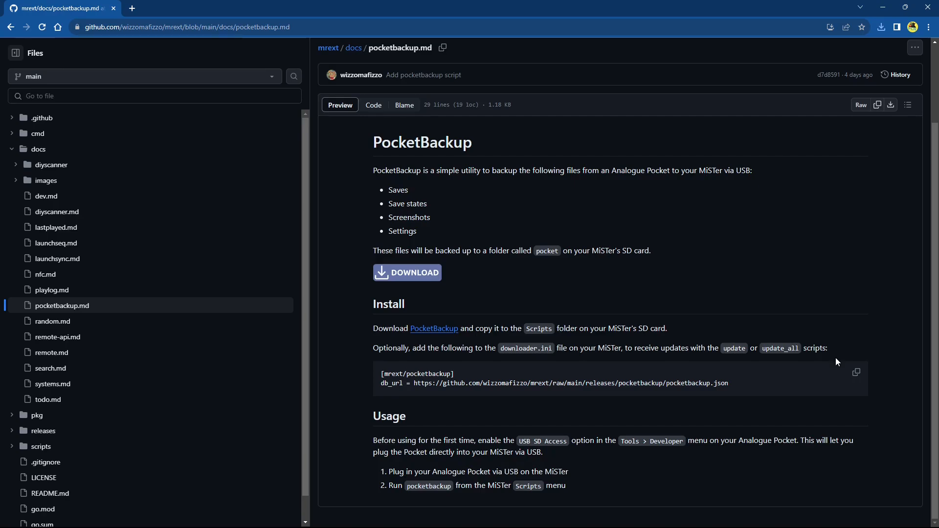
pyautogui.moveTo(836, 349)
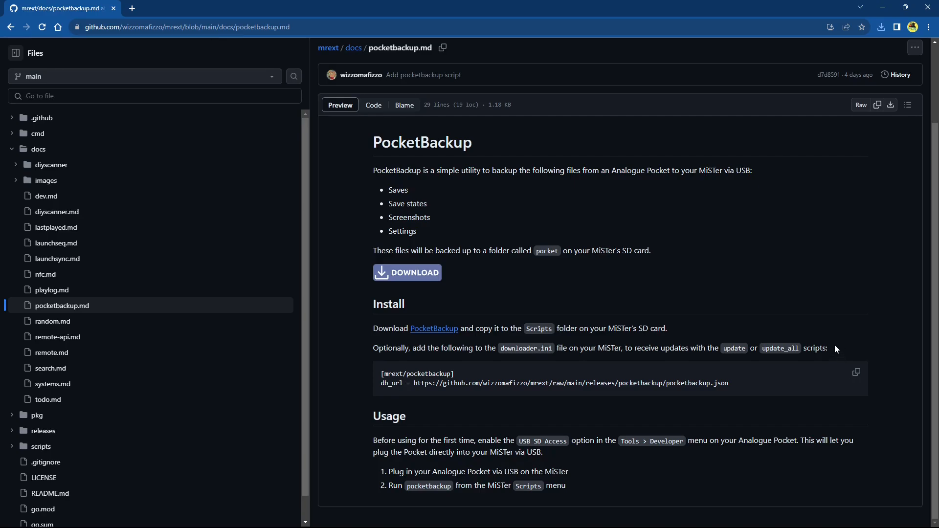
pyautogui.moveTo(405, 383)
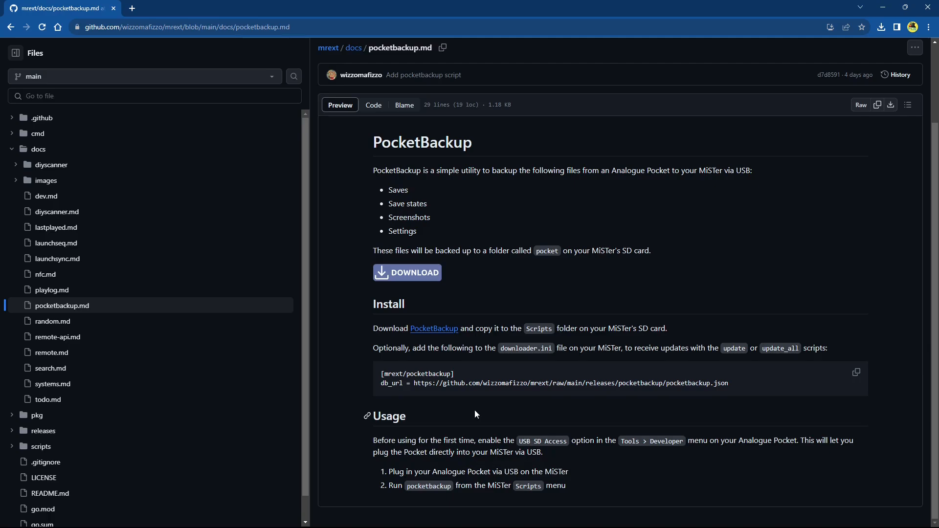
pyautogui.moveTo(484, 411)
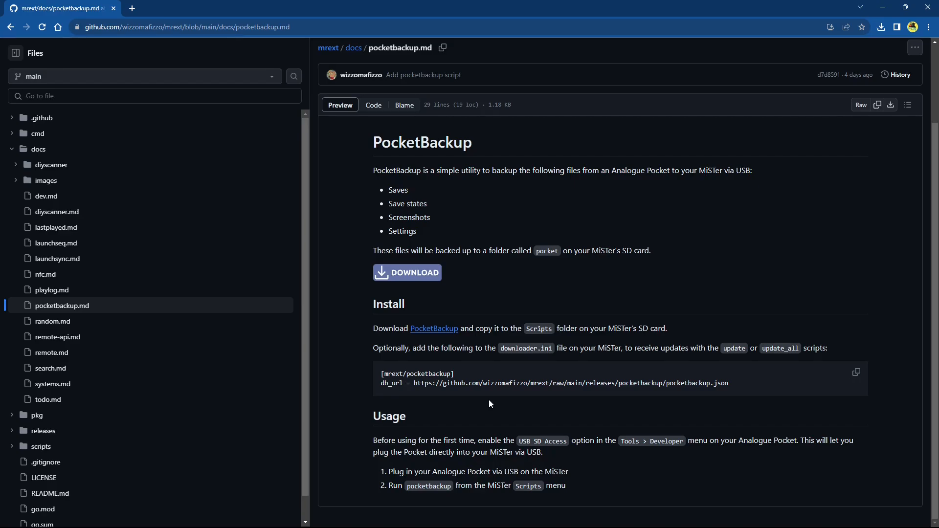
pyautogui.moveTo(568, 405)
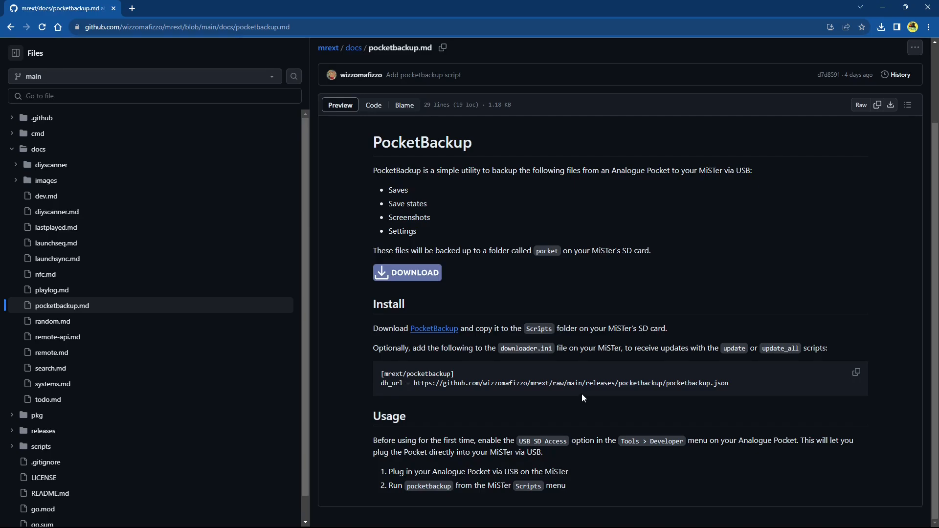
pyautogui.moveTo(601, 403)
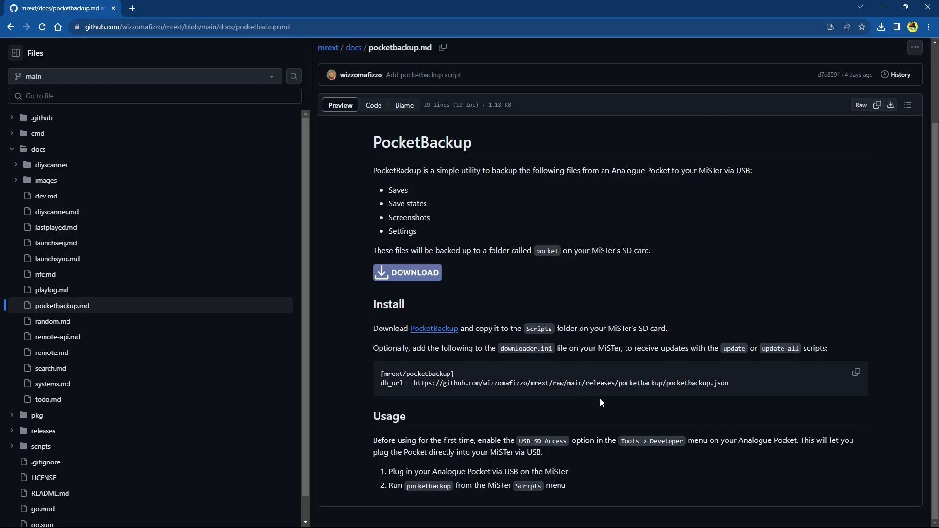
pyautogui.moveTo(550, 454)
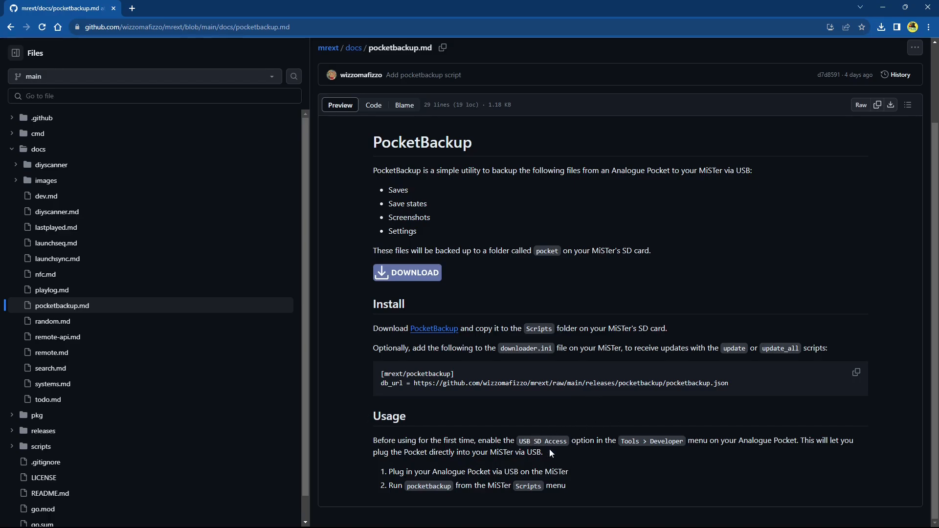
pyautogui.moveTo(630, 452)
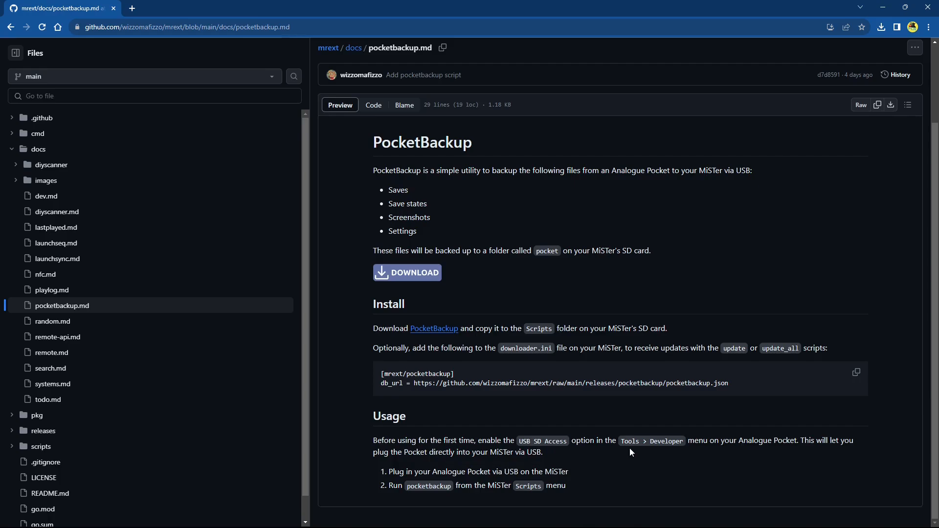
pyautogui.moveTo(685, 455)
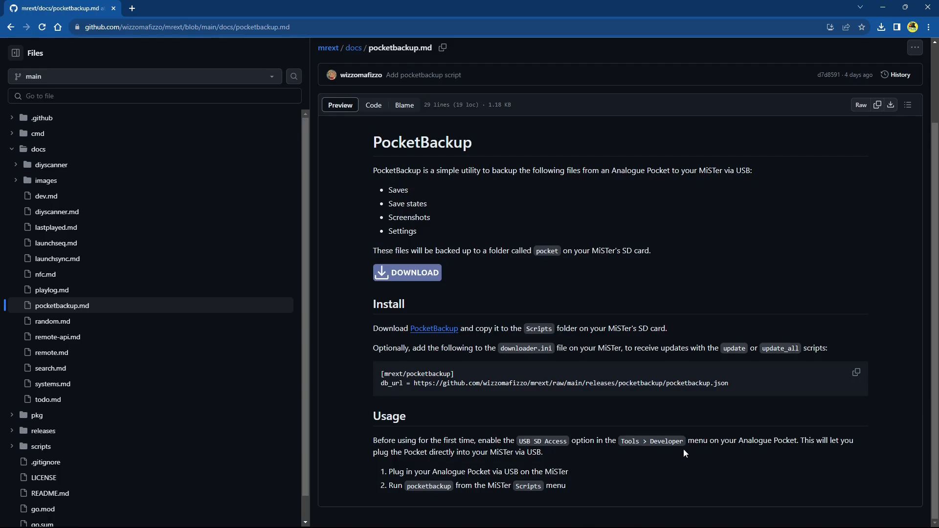
pyautogui.moveTo(792, 467)
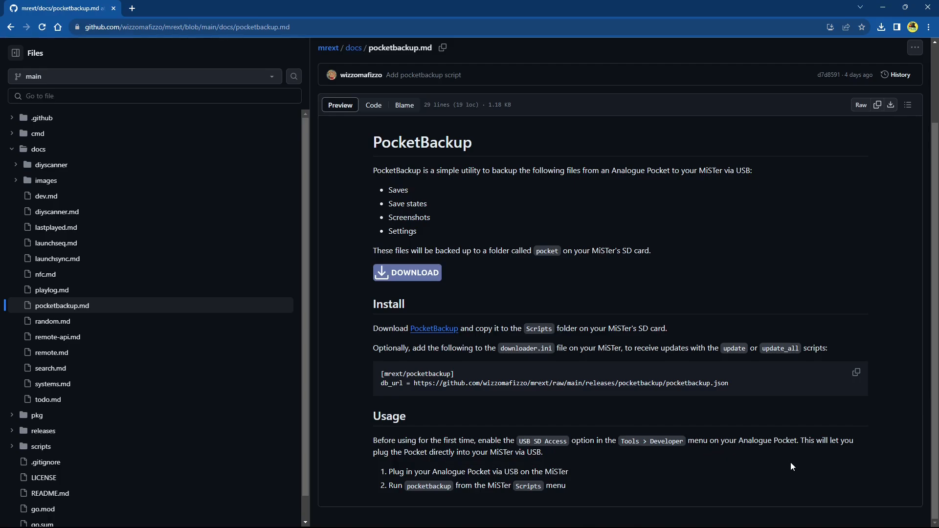
pyautogui.moveTo(827, 454)
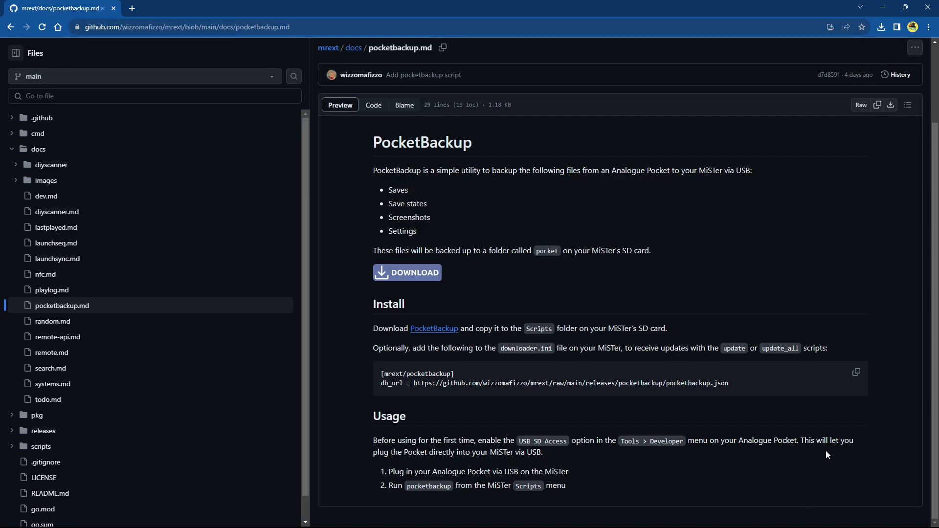
pyautogui.moveTo(611, 469)
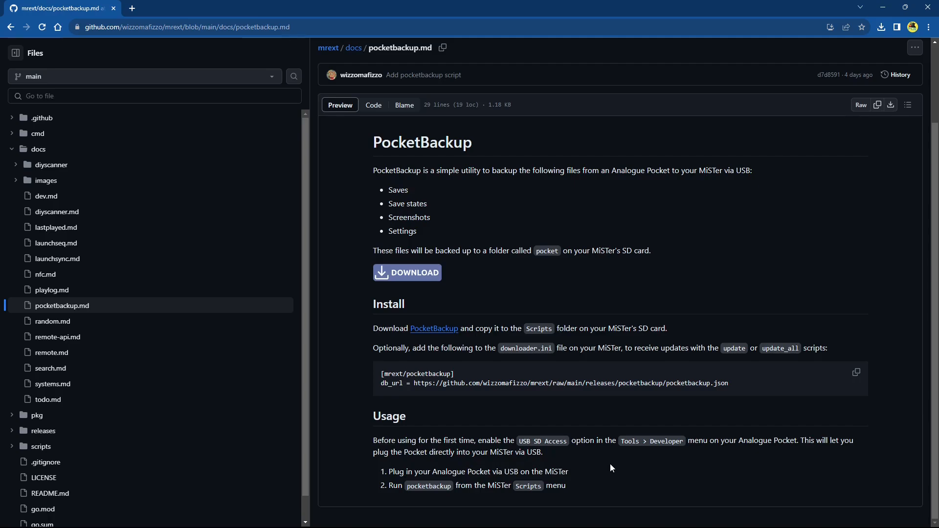
pyautogui.moveTo(616, 470)
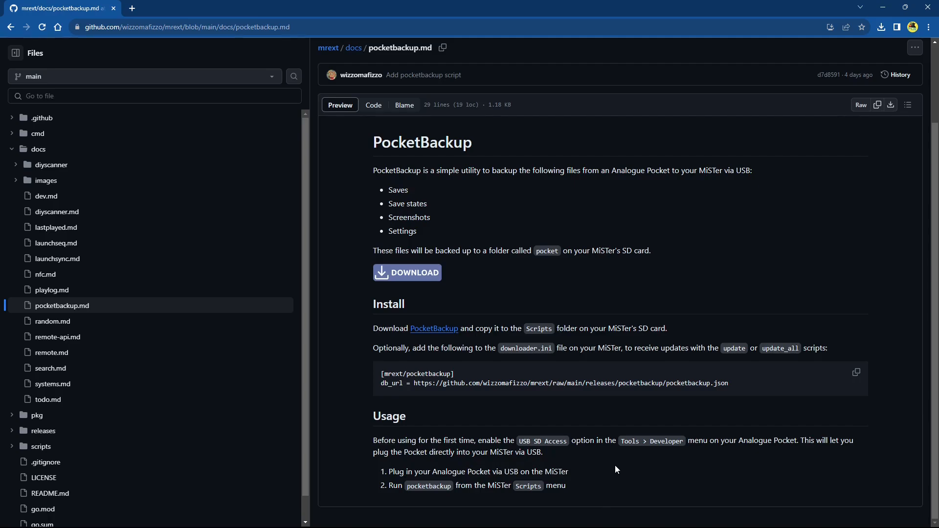
pyautogui.moveTo(424, 472)
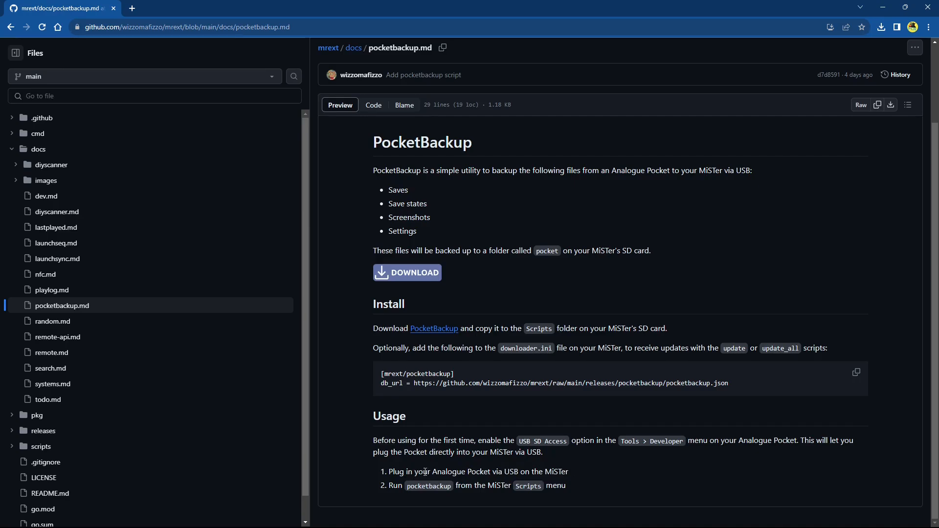
pyautogui.moveTo(595, 471)
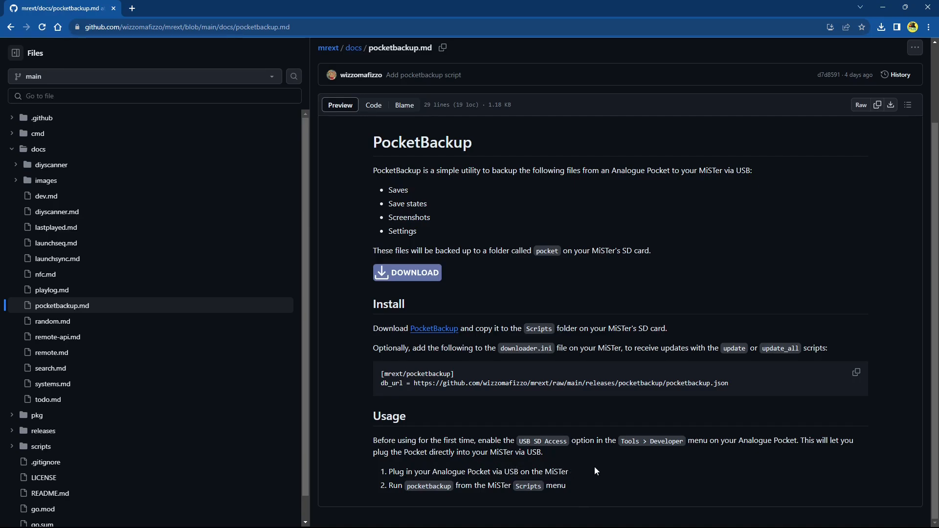
pyautogui.moveTo(432, 496)
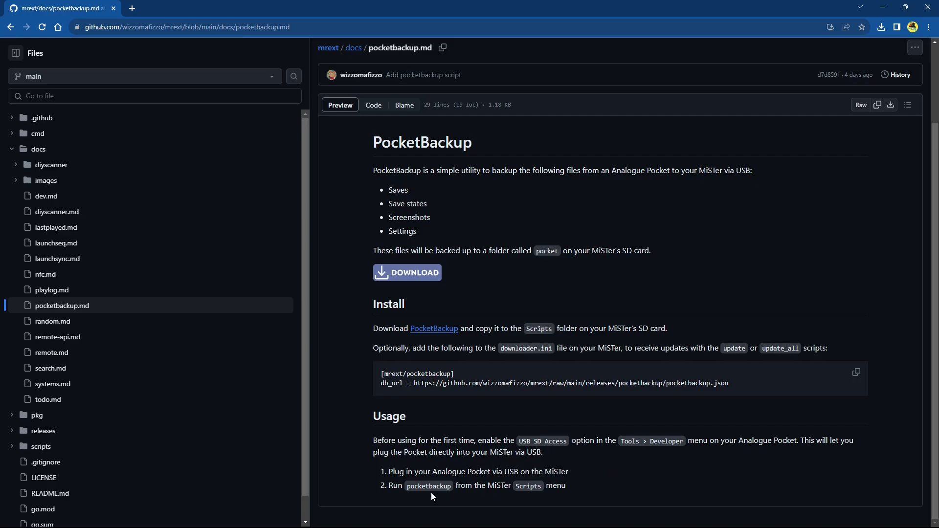
pyautogui.moveTo(523, 497)
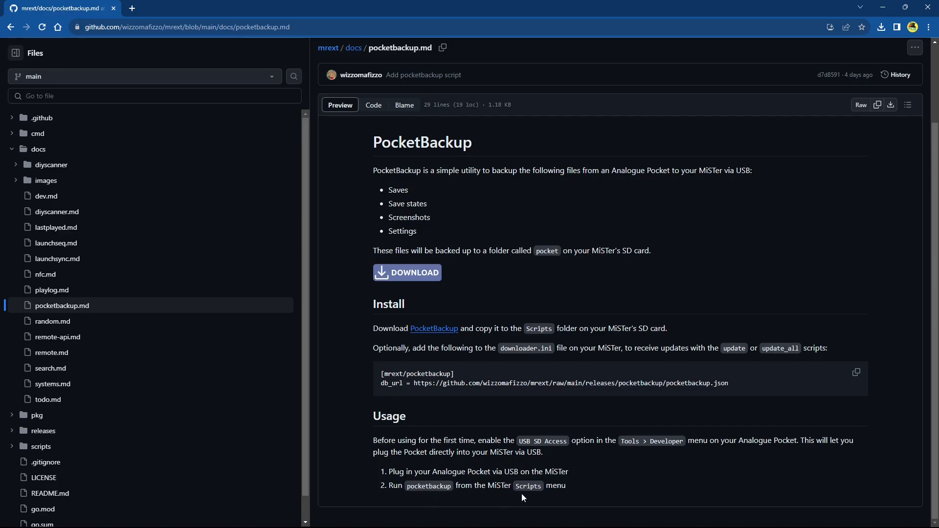
pyautogui.moveTo(574, 490)
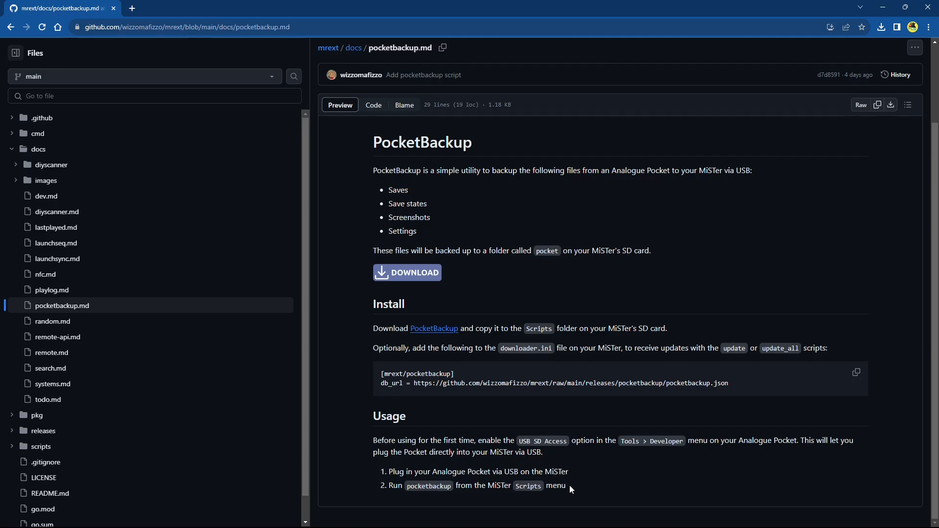
pyautogui.moveTo(579, 471)
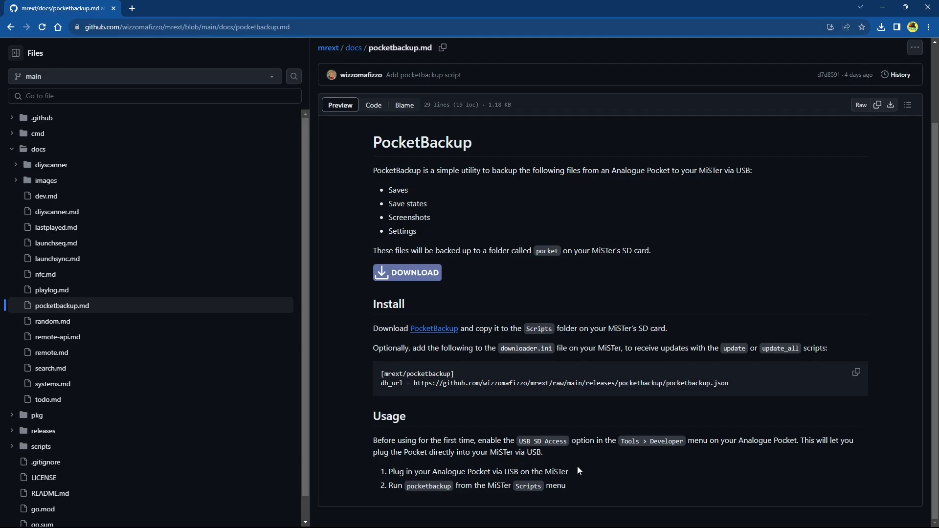
pyautogui.moveTo(598, 427)
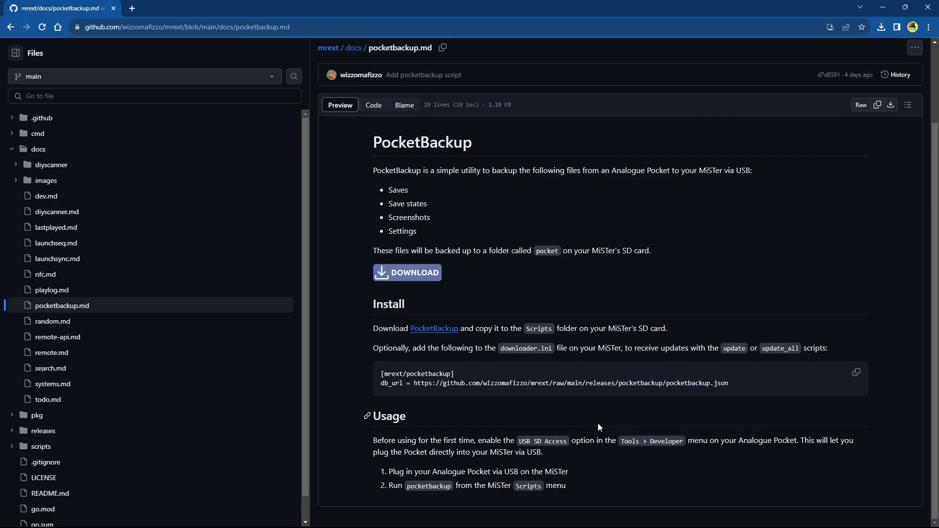
pyautogui.moveTo(639, 395)
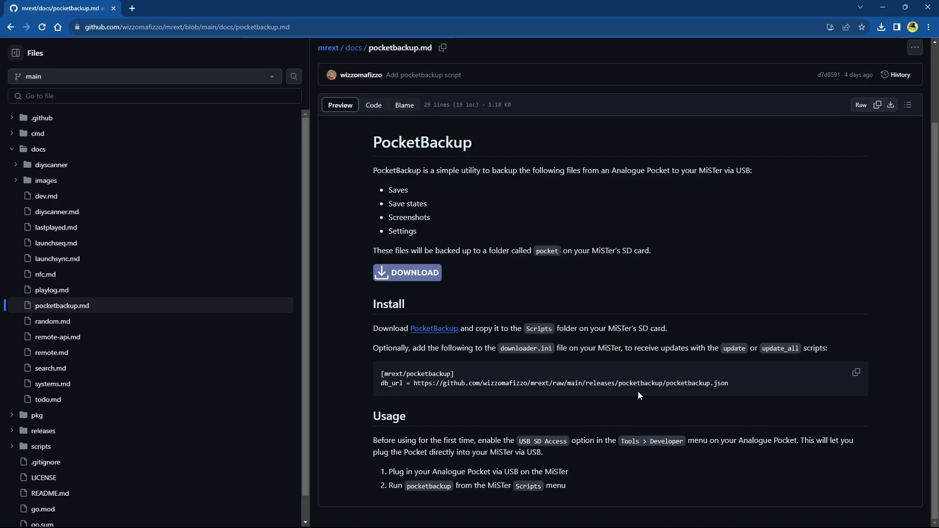
pyautogui.moveTo(645, 338)
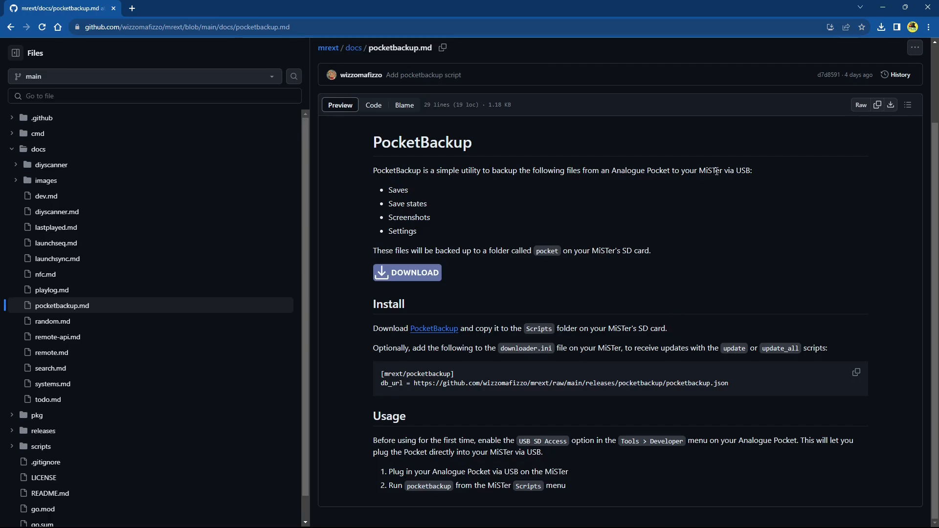
pyautogui.moveTo(884, 11)
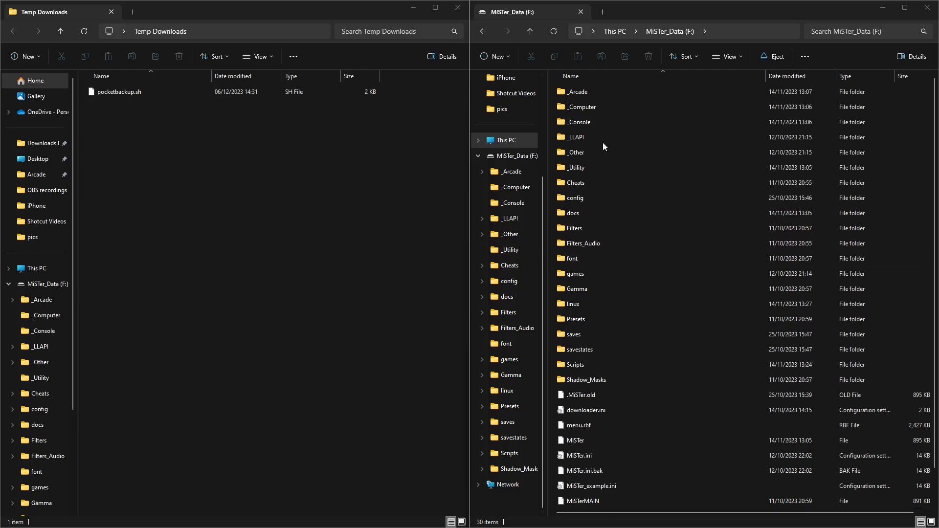
pyautogui.moveTo(672, 18)
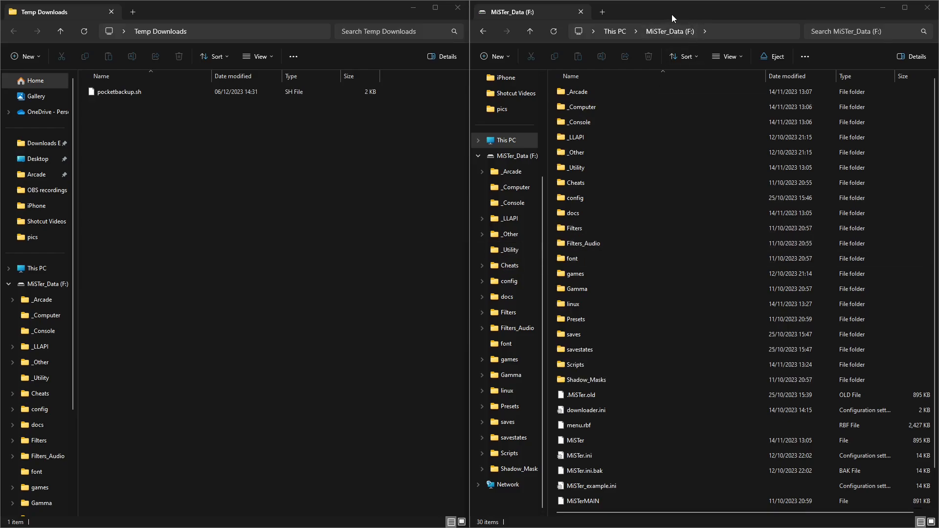
pyautogui.moveTo(611, 165)
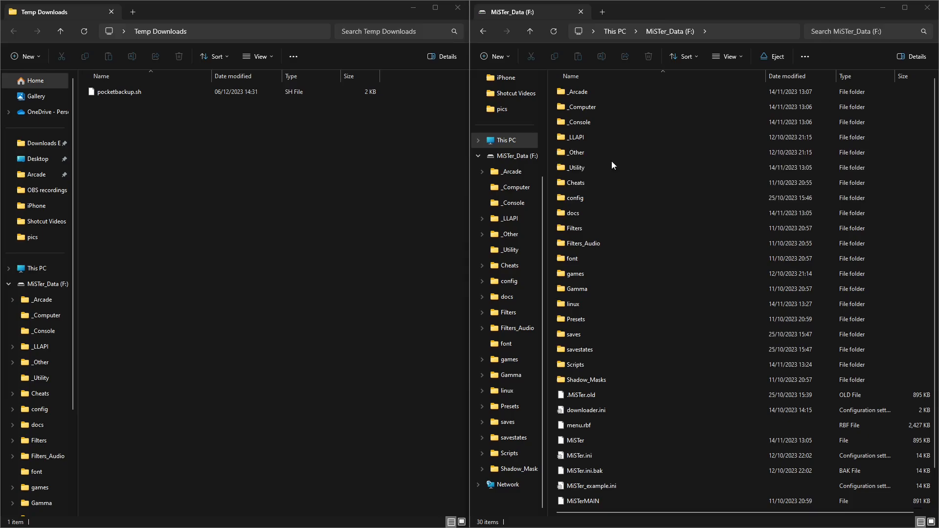
# - Open the Scripts folder on MiSTer_Data (F:) to confirm pocketbackup.sh is there
pyautogui.click(585, 380)
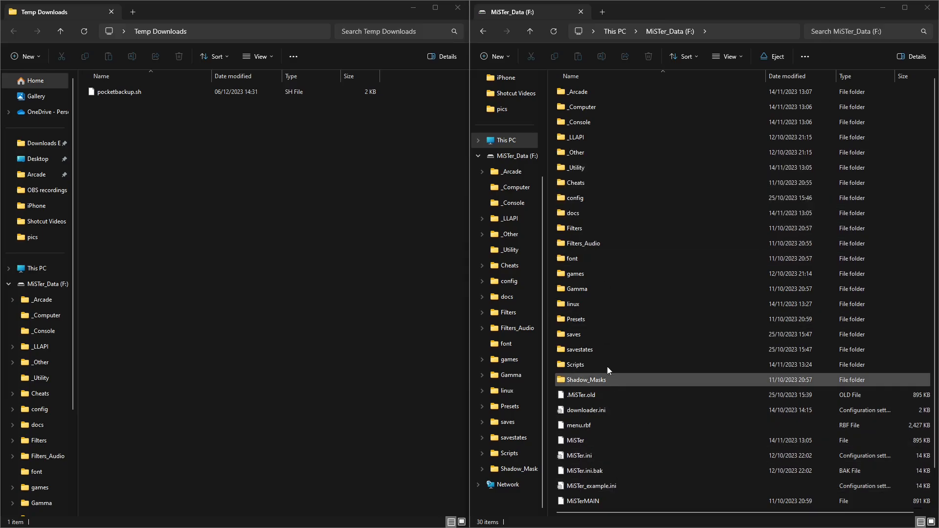
pyautogui.click(573, 364)
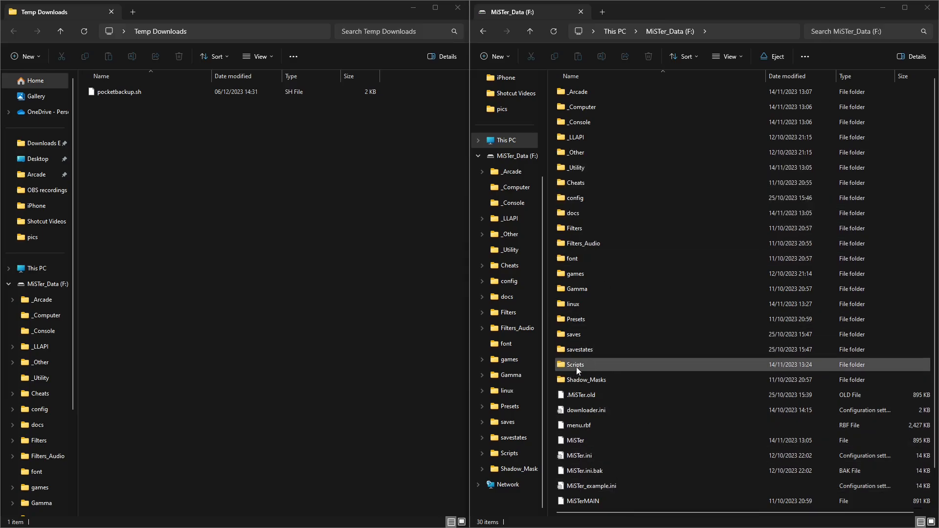
pyautogui.doubleClick(574, 364)
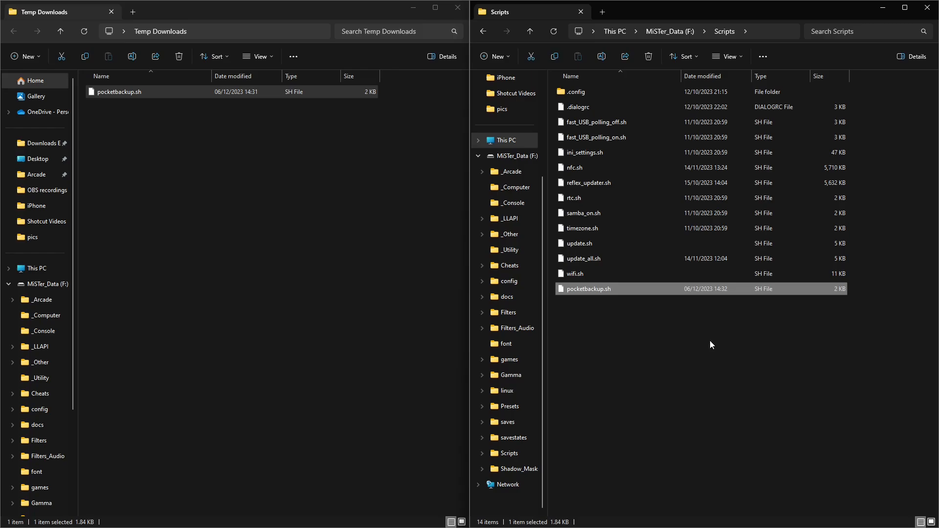
pyautogui.moveTo(625, 309)
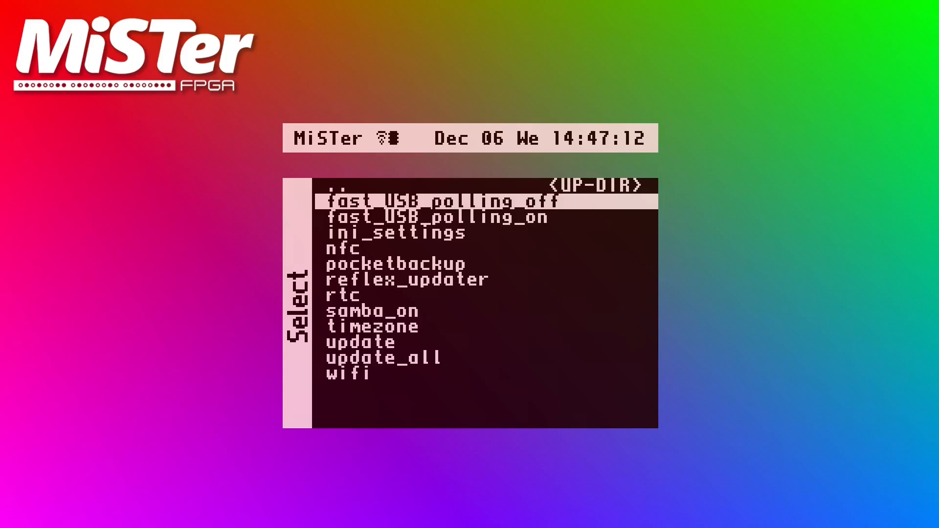
# - Move down the MiSTer scripts list toward pocketbackup to run it
pyautogui.press('down')
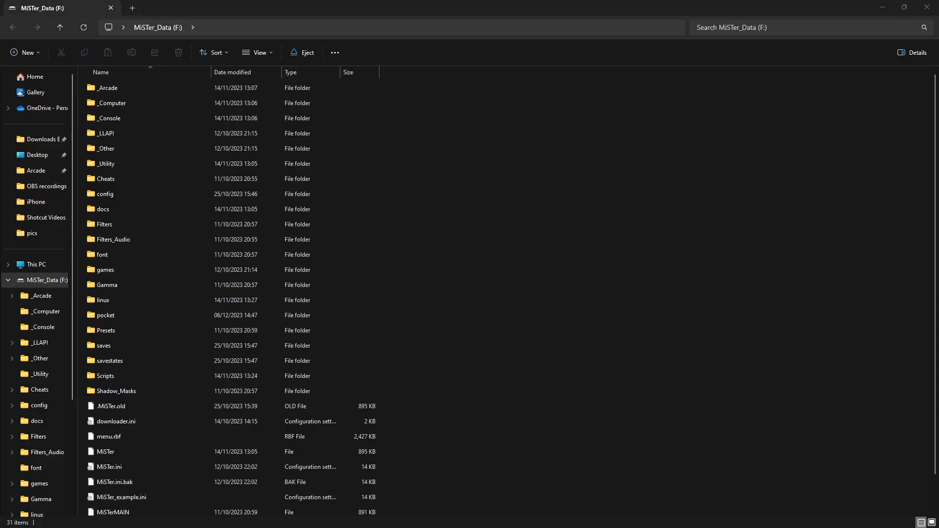
pyautogui.moveTo(570, 277)
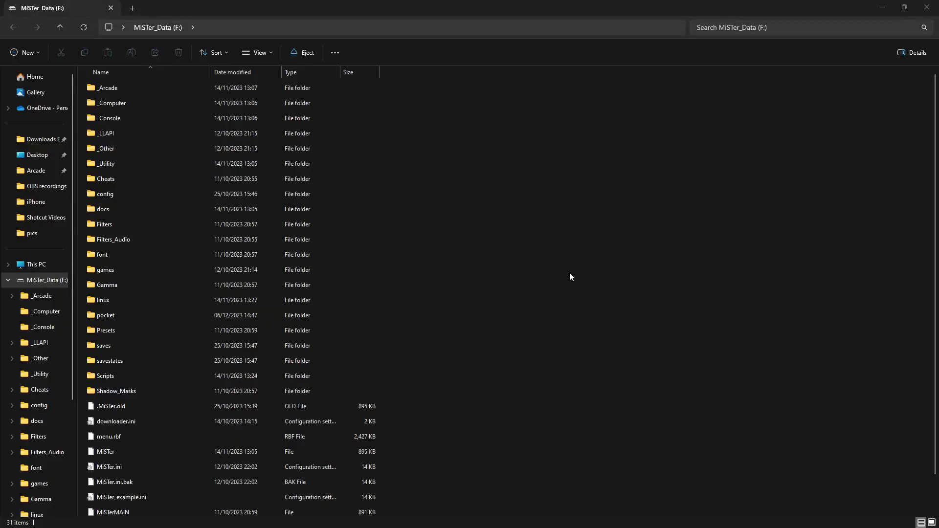
pyautogui.click(105, 315)
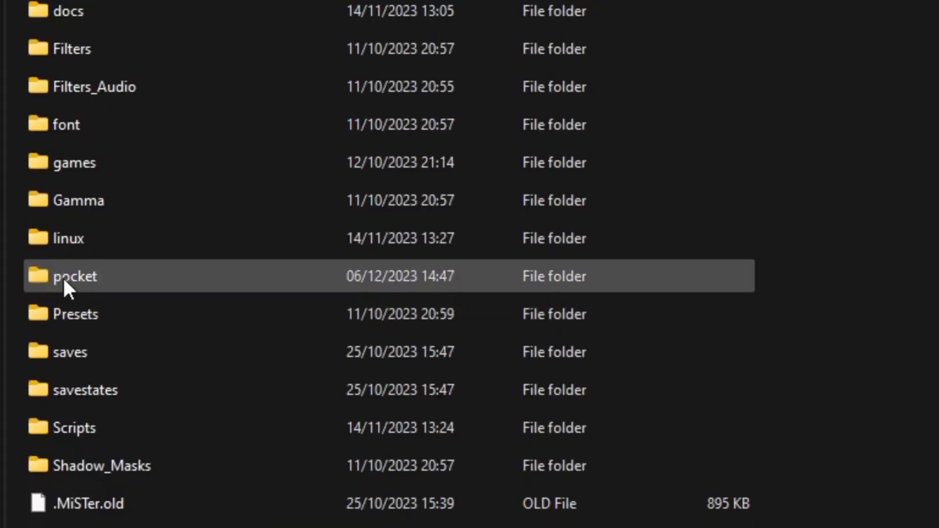
pyautogui.doubleClick(74, 276)
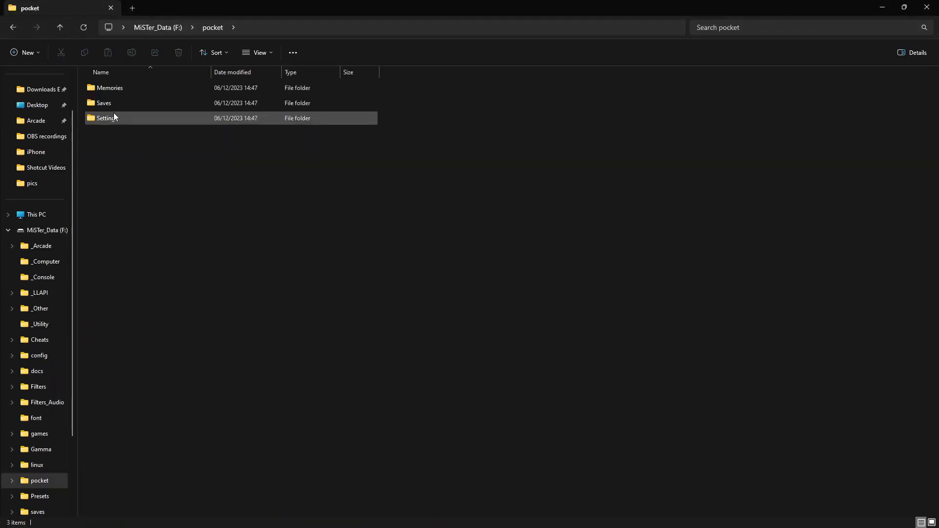
pyautogui.doubleClick(110, 87)
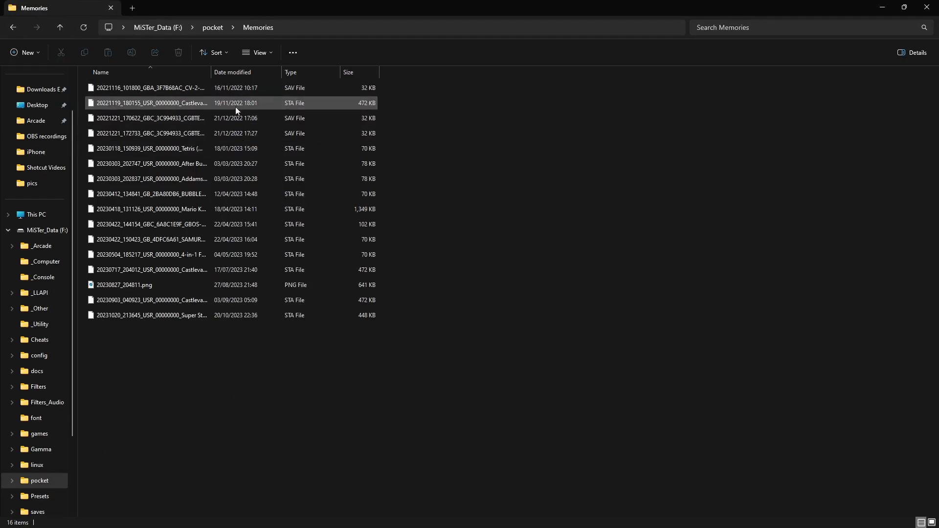
pyautogui.moveTo(210, 72); pyautogui.dragTo(282, 72)
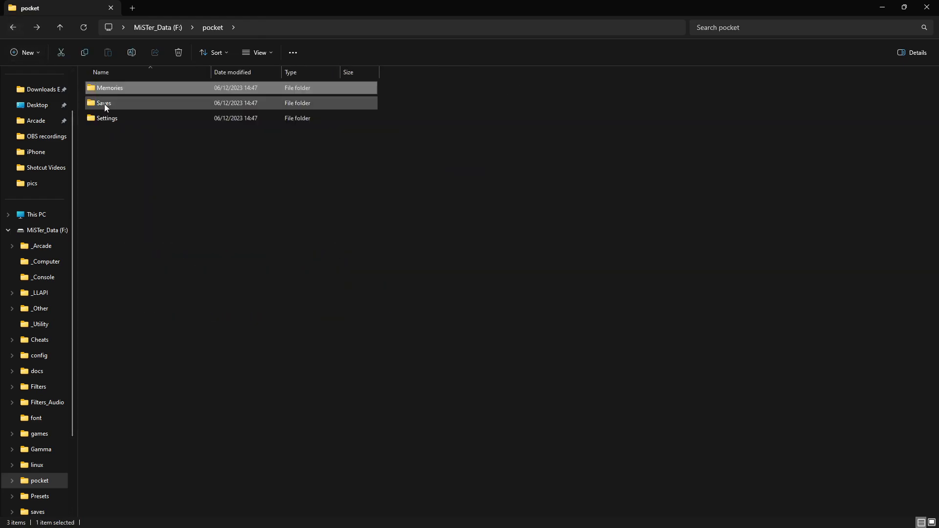
pyautogui.doubleClick(104, 102)
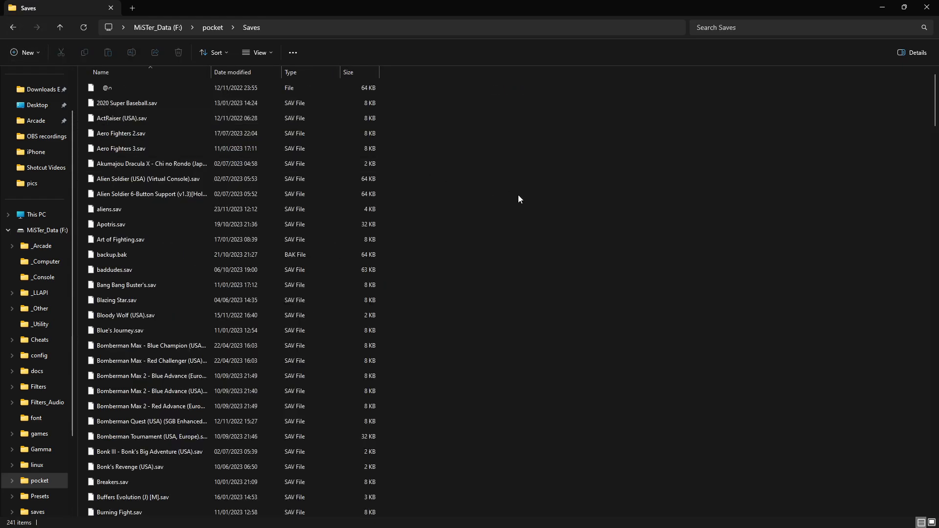
pyautogui.scroll(-3)
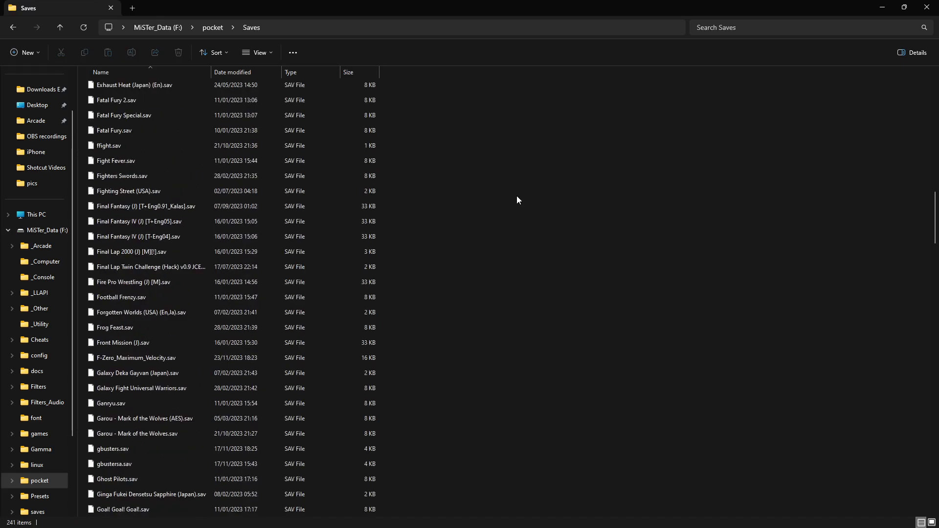
pyautogui.scroll(-3)
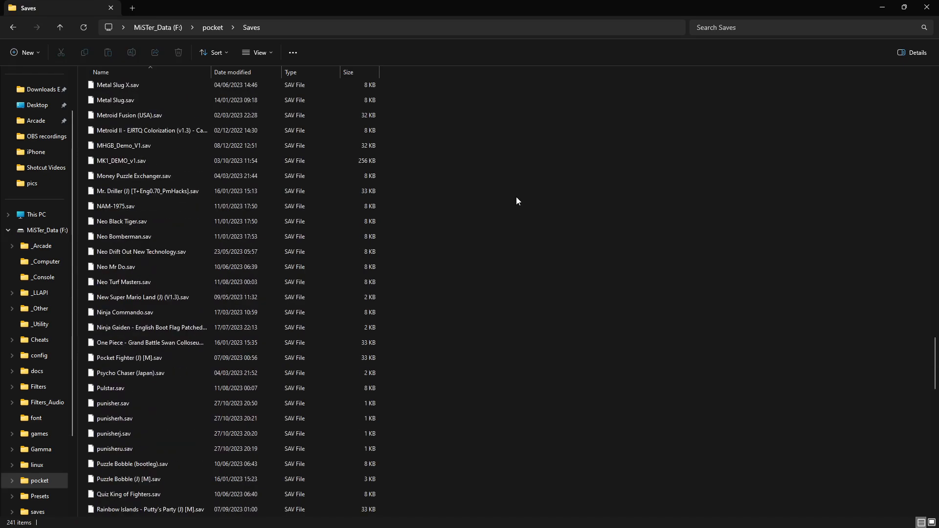
pyautogui.scroll(-3)
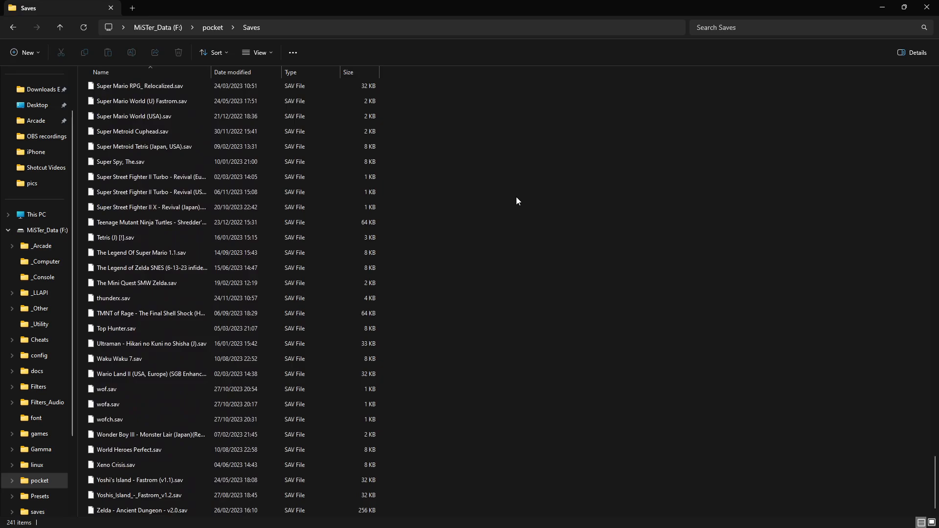
pyautogui.click(14, 27)
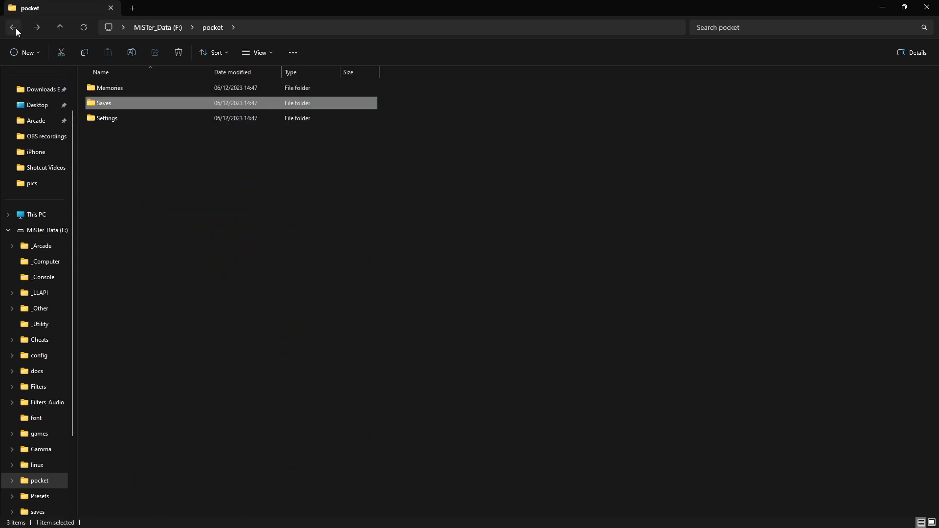
pyautogui.doubleClick(107, 118)
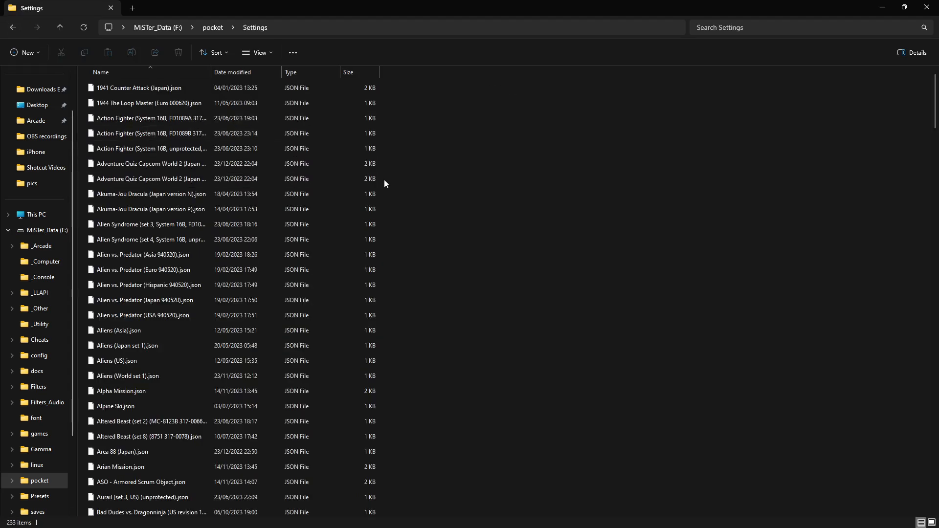
pyautogui.scroll(-3)
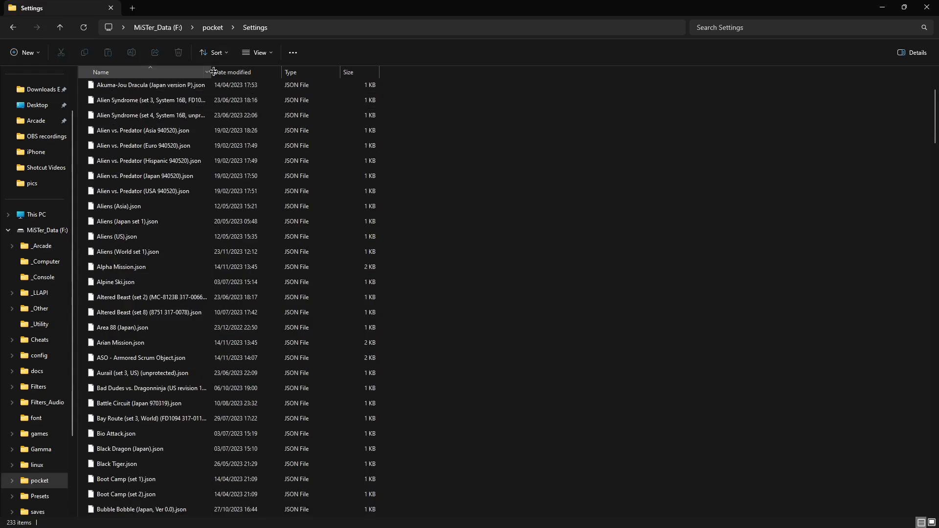
pyautogui.scroll(-3)
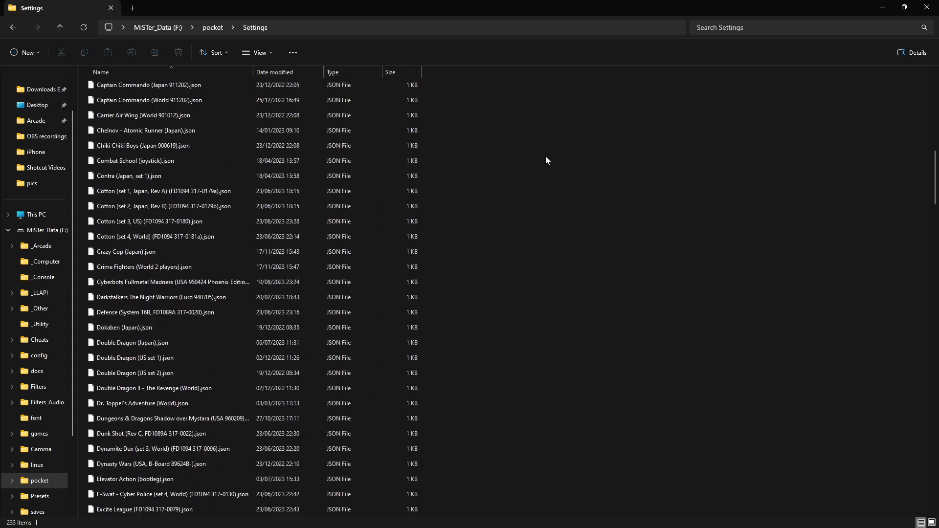
pyautogui.scroll(-3)
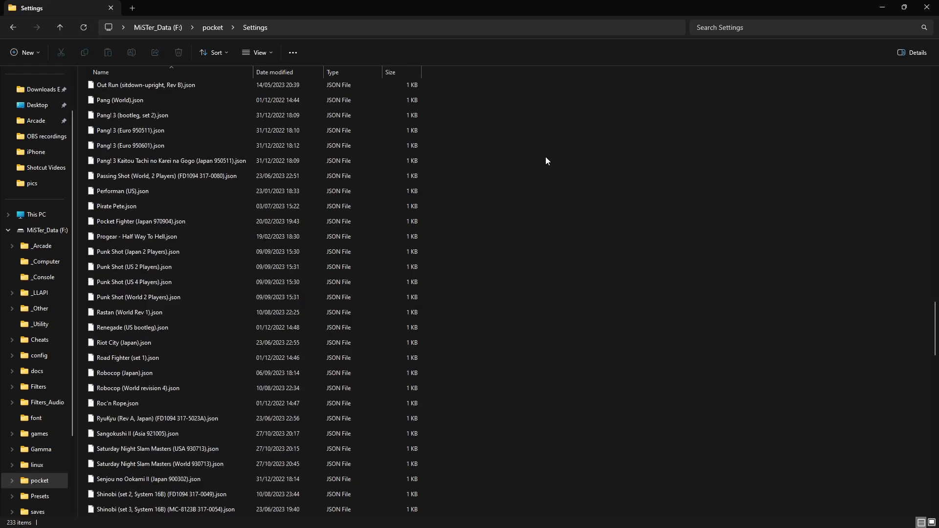
pyautogui.scroll(-3)
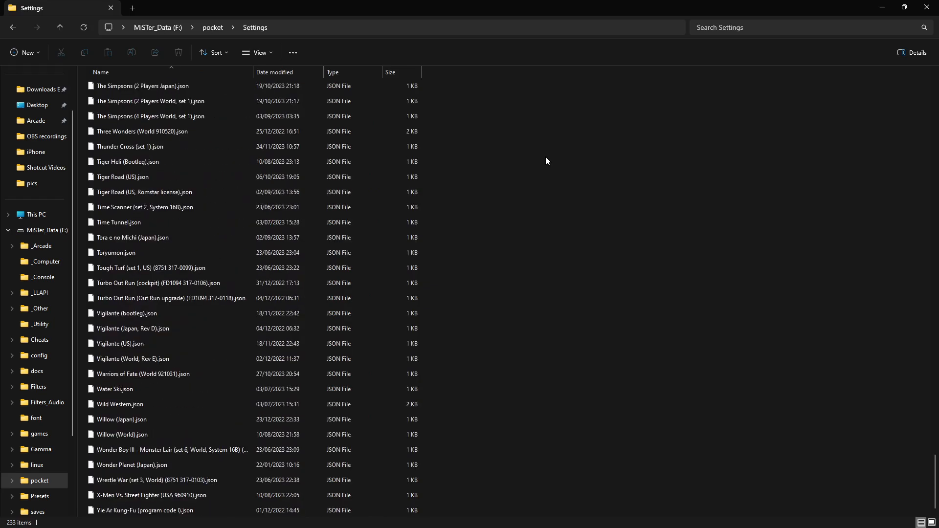
pyautogui.click(13, 27)
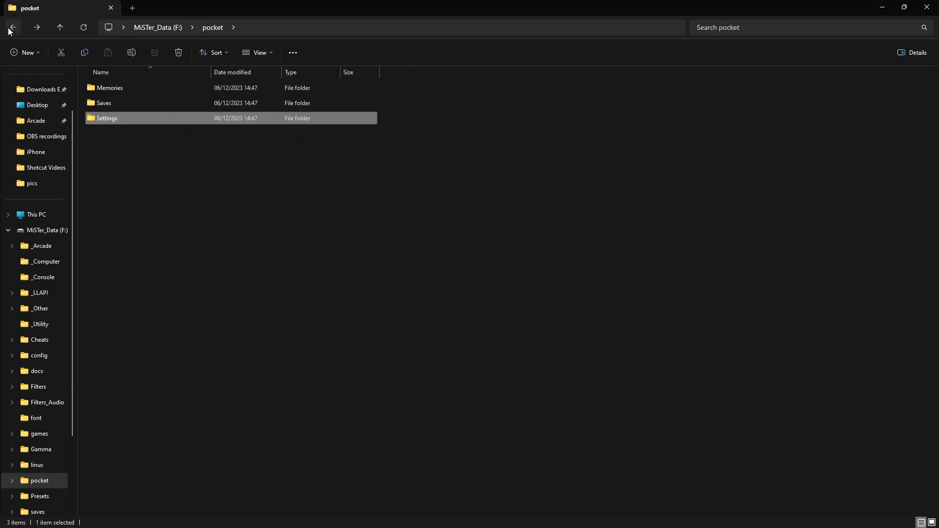
pyautogui.click(12, 26)
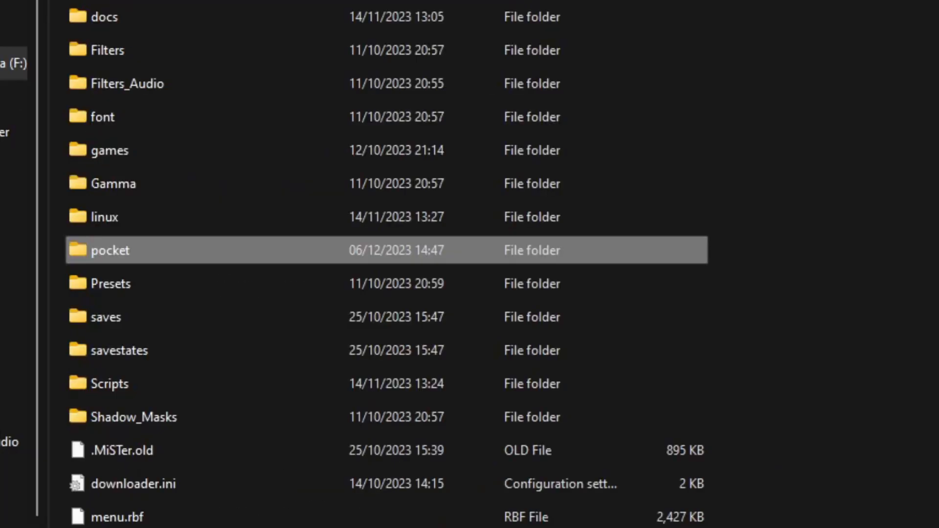
pyautogui.moveTo(123, 254)
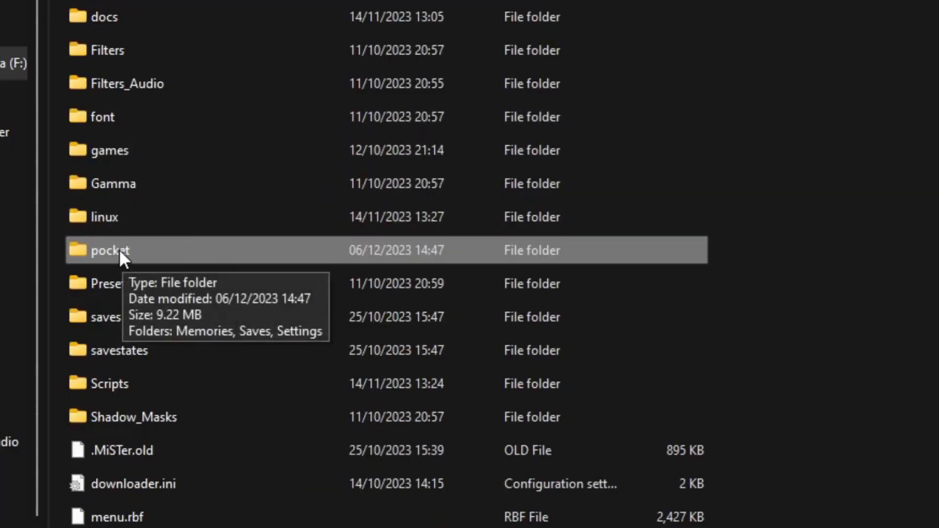